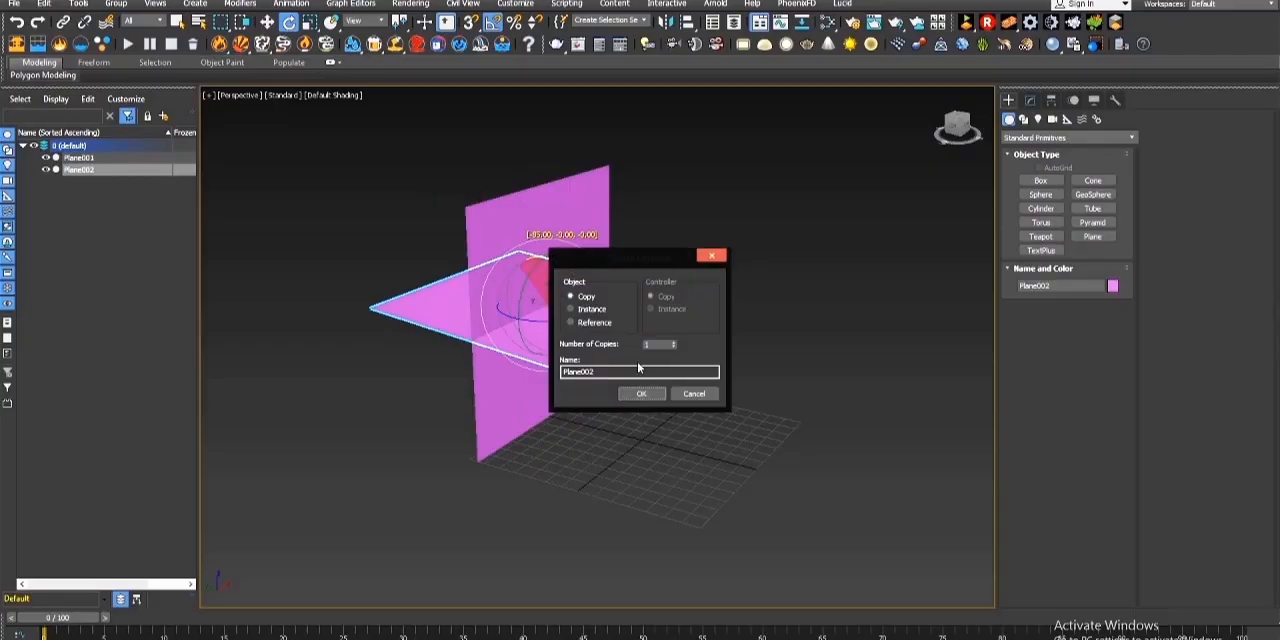
Close the Clone Options dialog and open the Slate Material Editor
{"action": "left_click", "coordinate": [642, 393]}
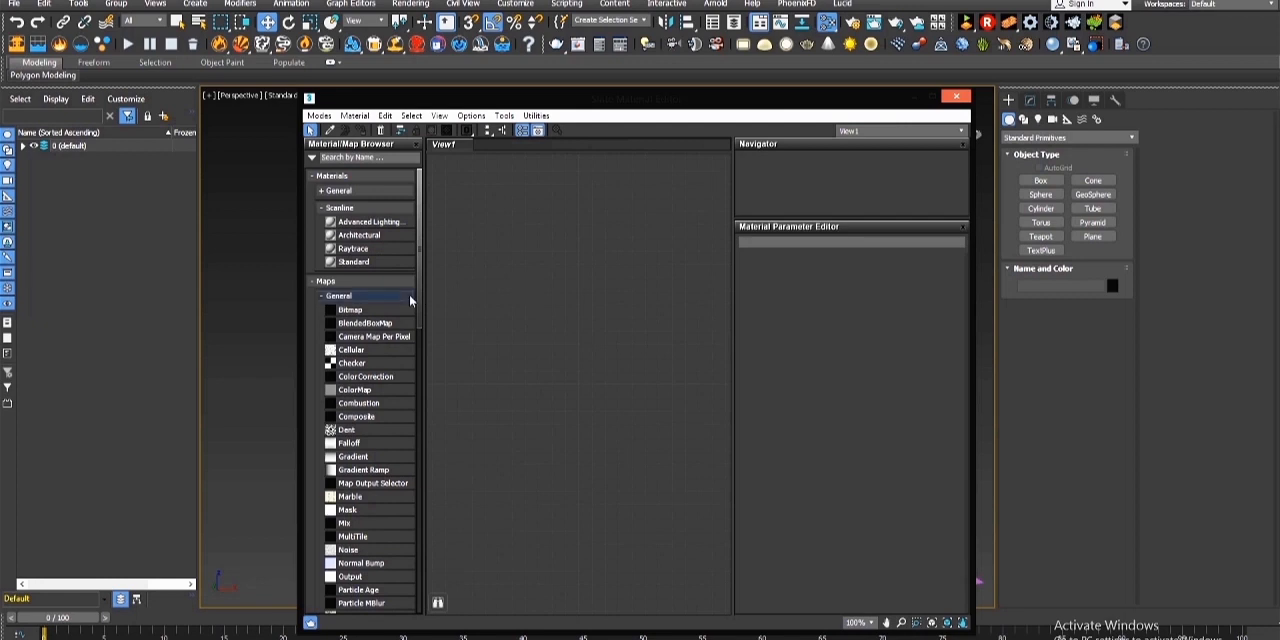
Add a Substance map node loaded with Electric_Bolts.sbsar from the noises folder
{"action": "double_click", "coordinate": [356, 388]}
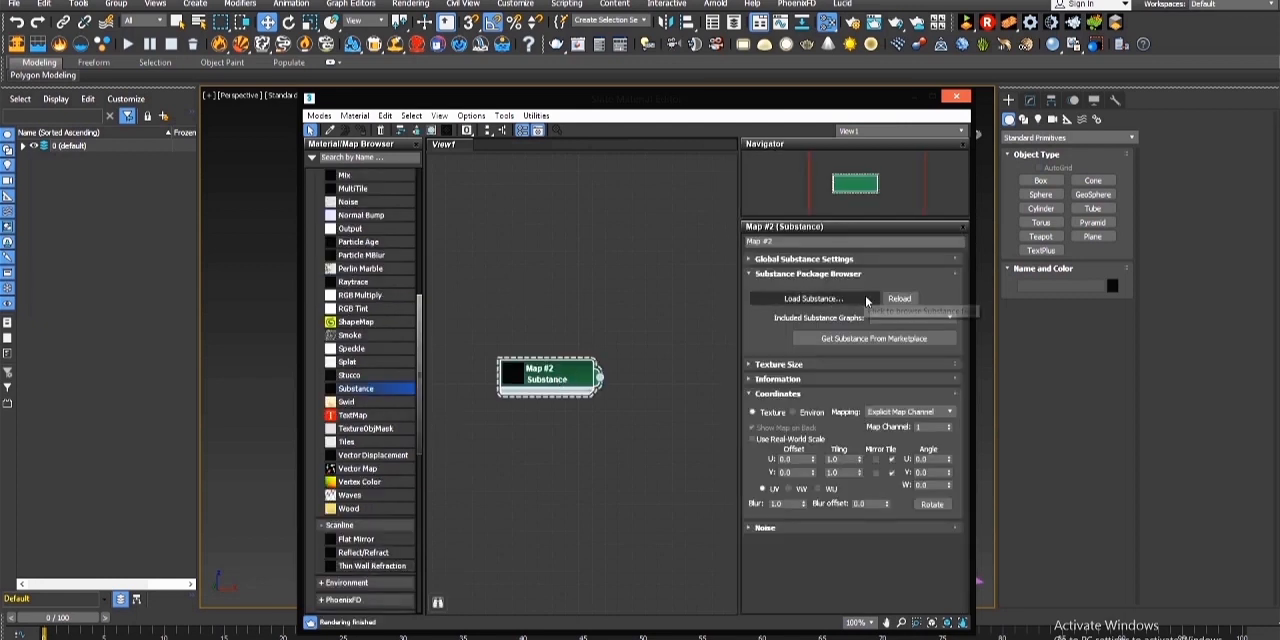
{"action": "left_click", "coordinate": [810, 298]}
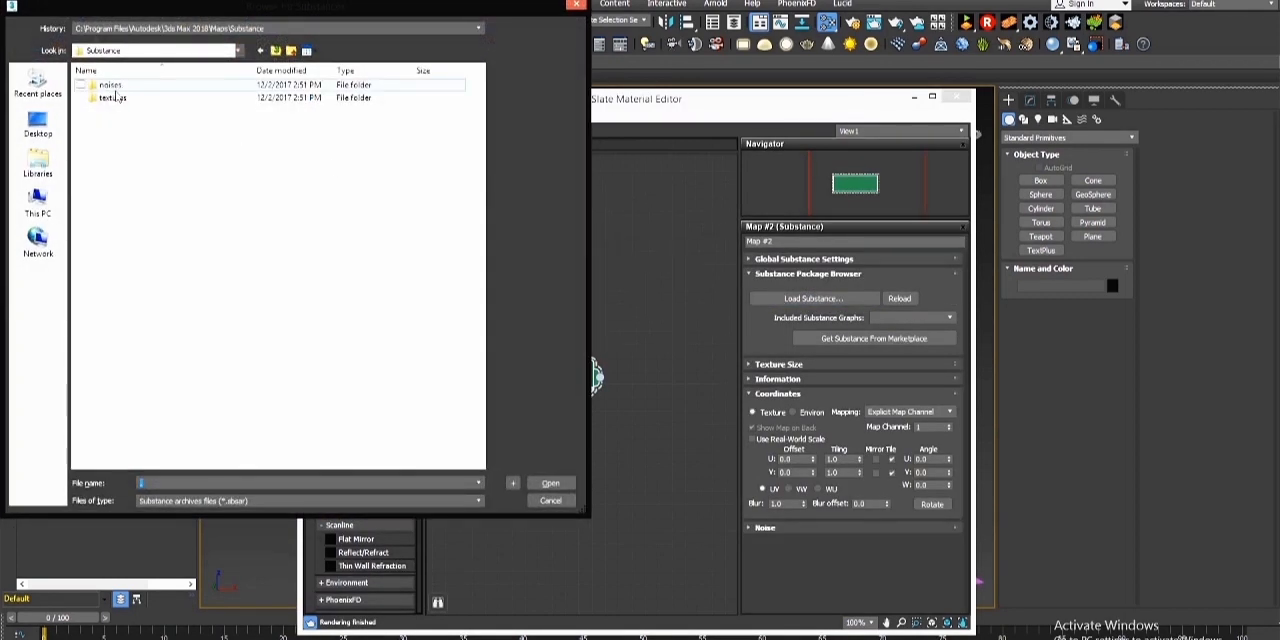
{"action": "double_click", "coordinate": [109, 84]}
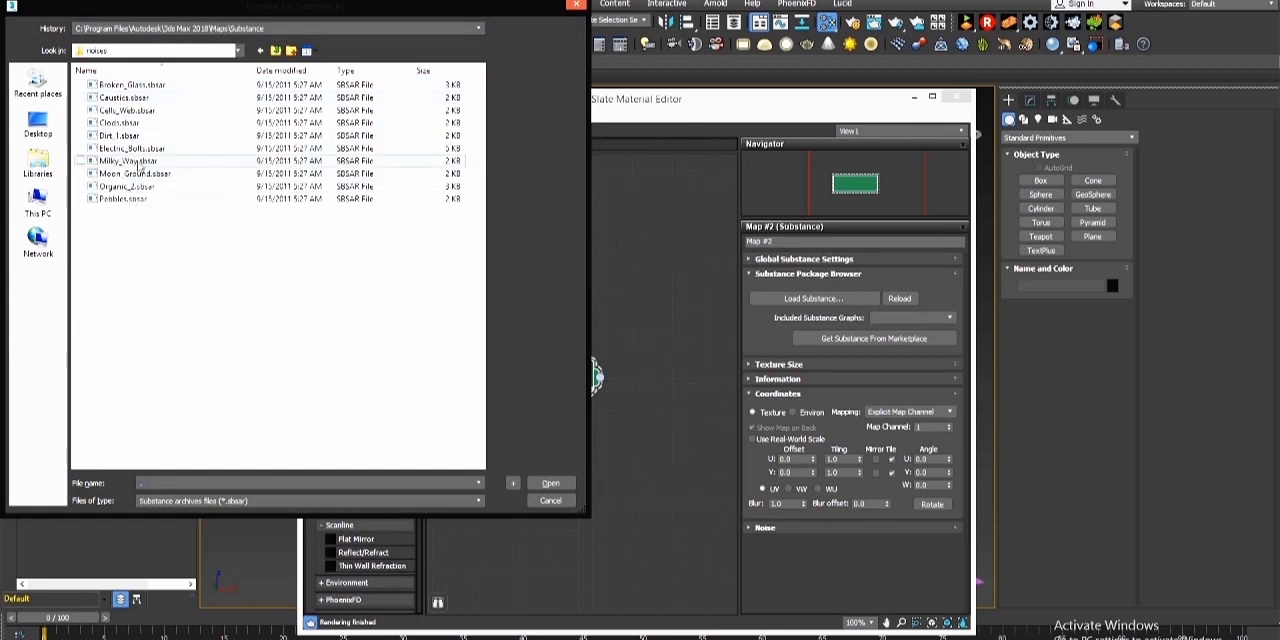
{"action": "left_click", "coordinate": [128, 148]}
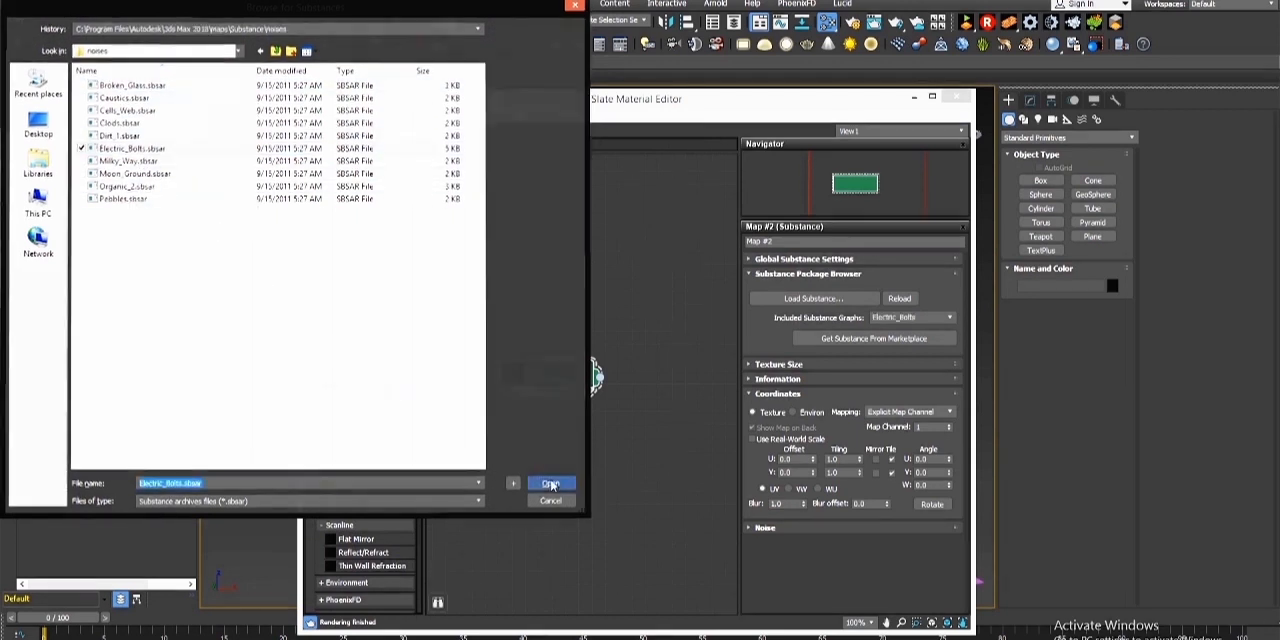
{"action": "left_click", "coordinate": [550, 483]}
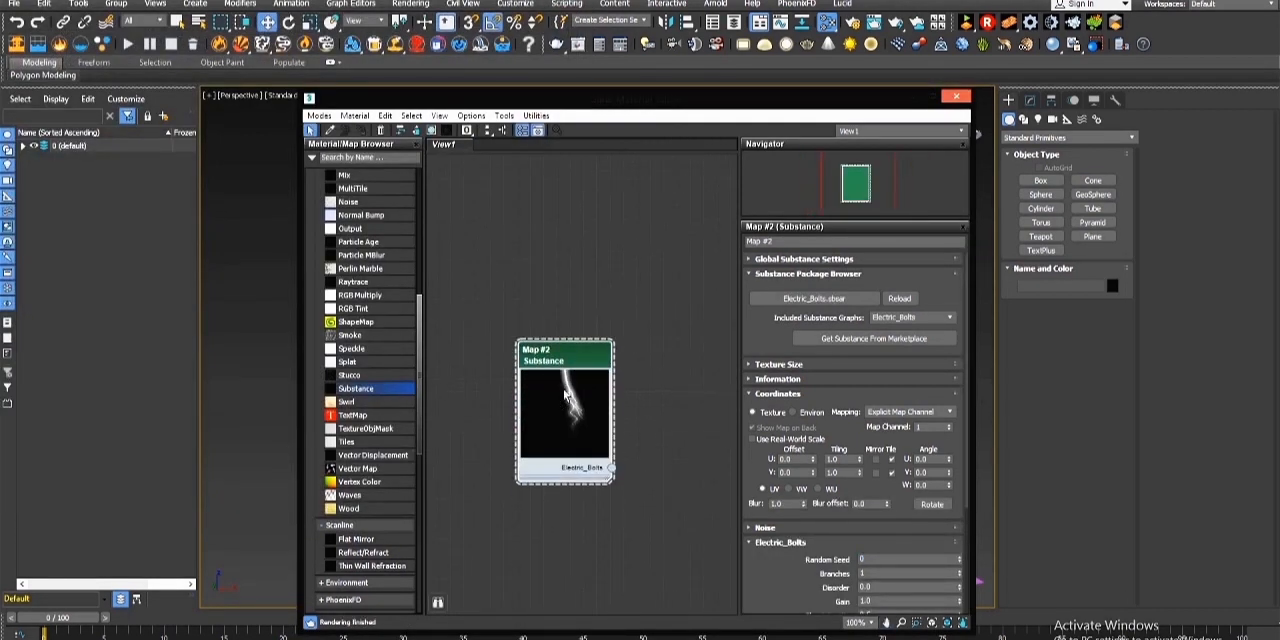
Move the Substance node left and briefly show then hide the global substance settings
{"action": "left_click_drag", "start_coordinate": [565, 410], "coordinate": [520, 390]}
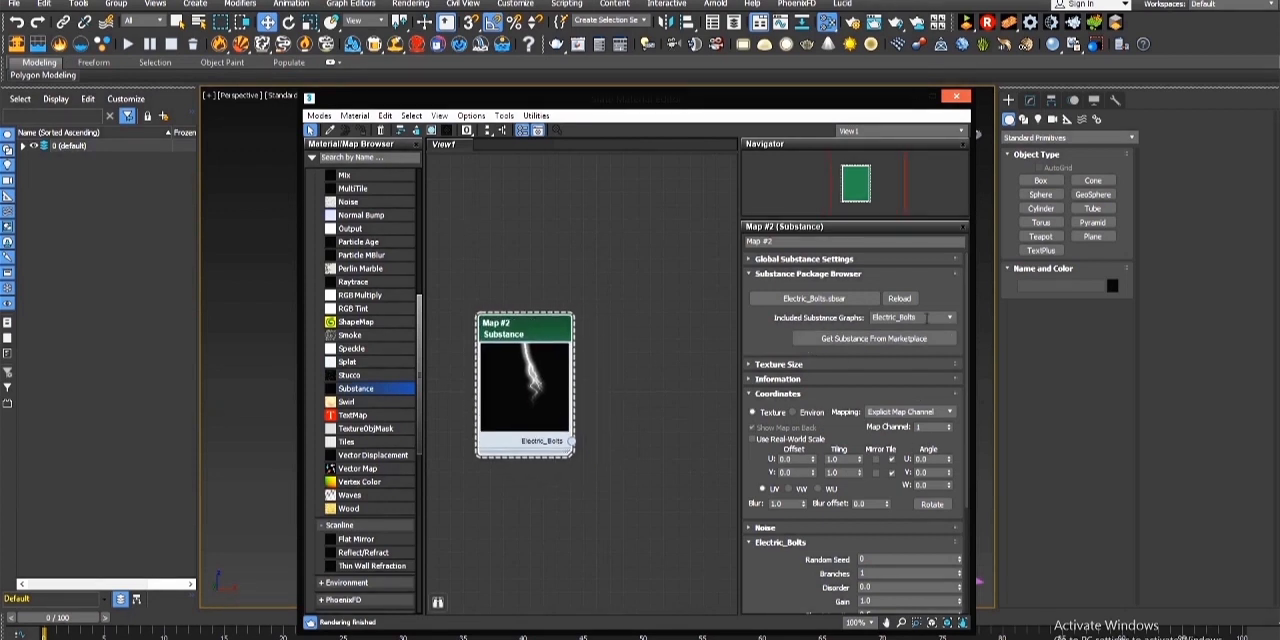
{"action": "left_click", "coordinate": [803, 258]}
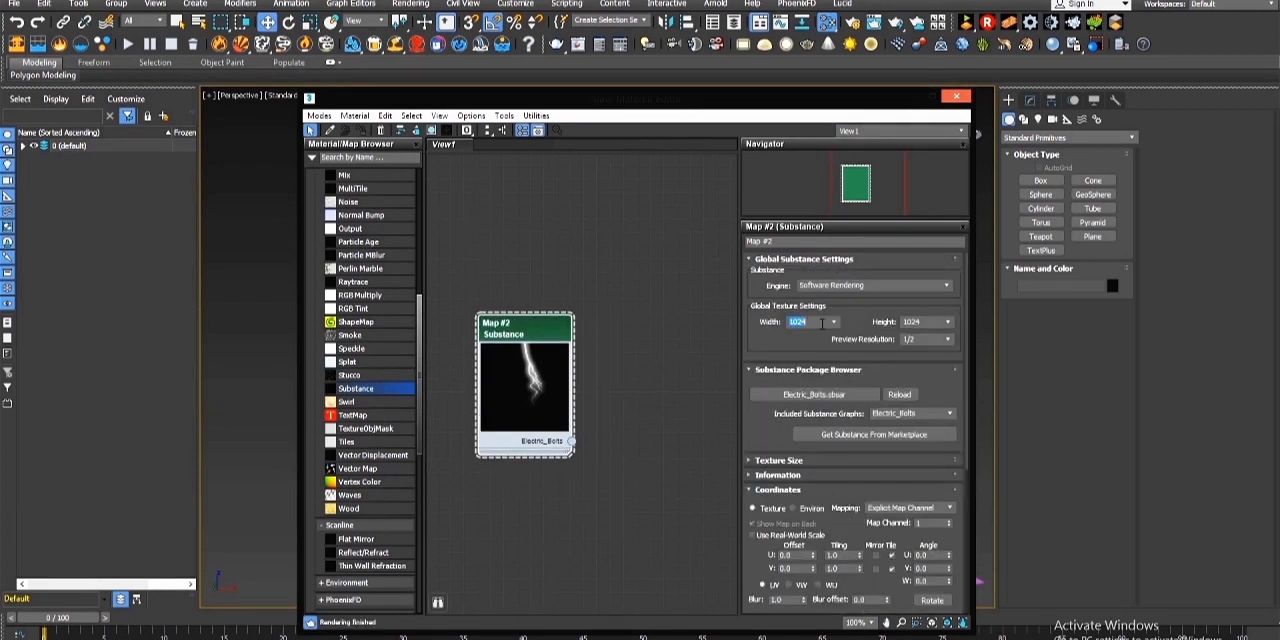
{"action": "left_click", "coordinate": [834, 321]}
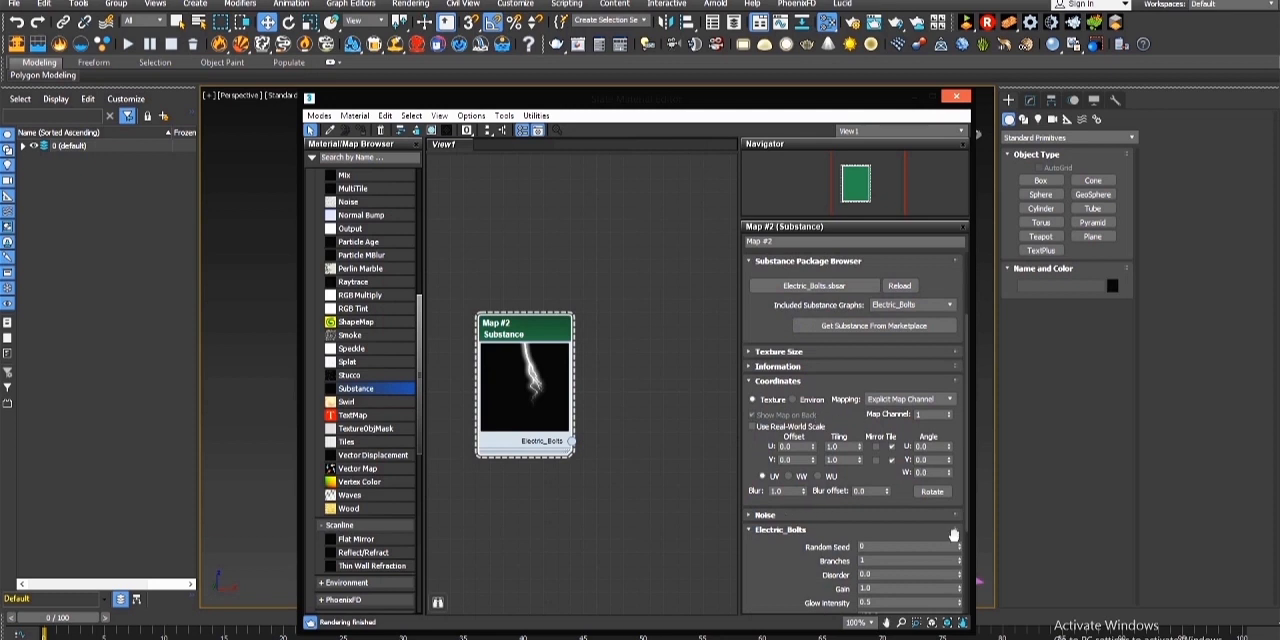
Set Electric_Bolts Random Seed 79, Gain 0.65, Length 100, Subbranches 0, and adjust Width
{"action": "left_click", "coordinate": [959, 546]}
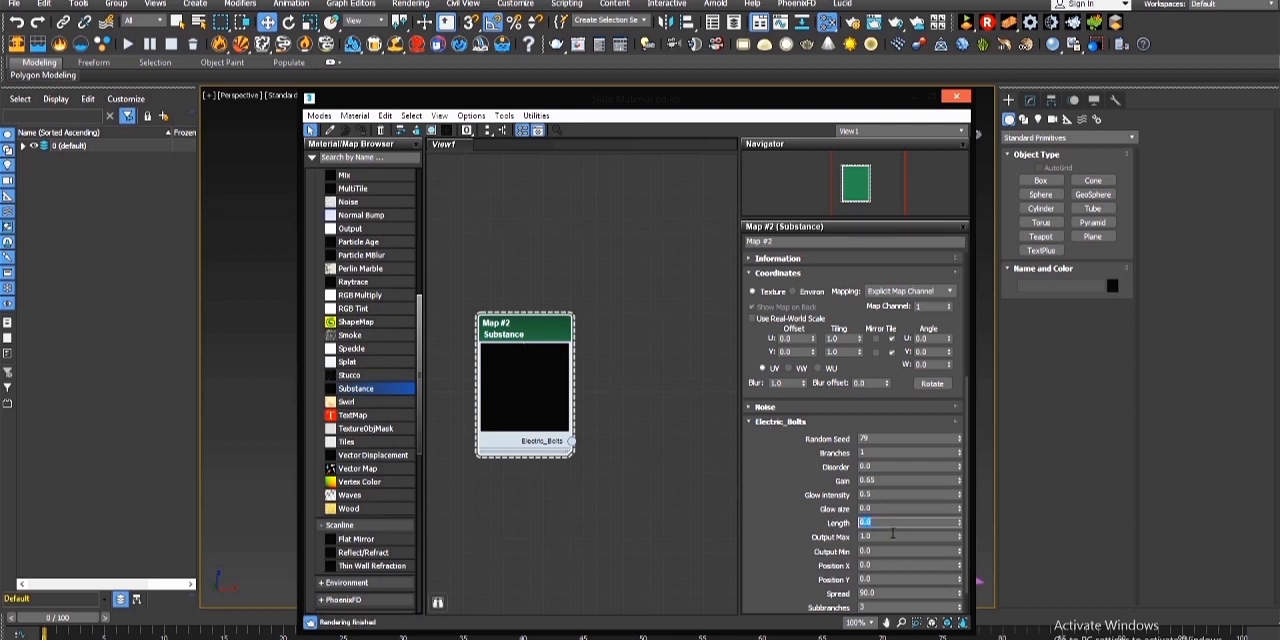
{"action": "type", "text": "100.0"}
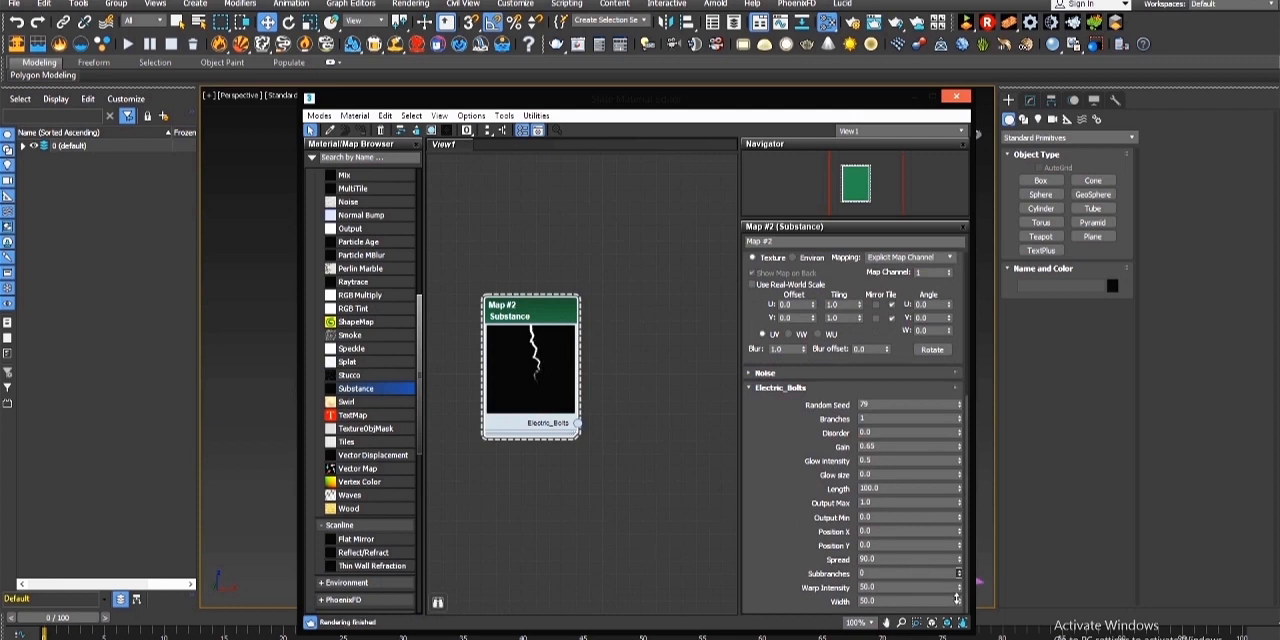
{"action": "triple_click", "coordinate": [895, 588]}
{"action": "type", "text": "50.36"}
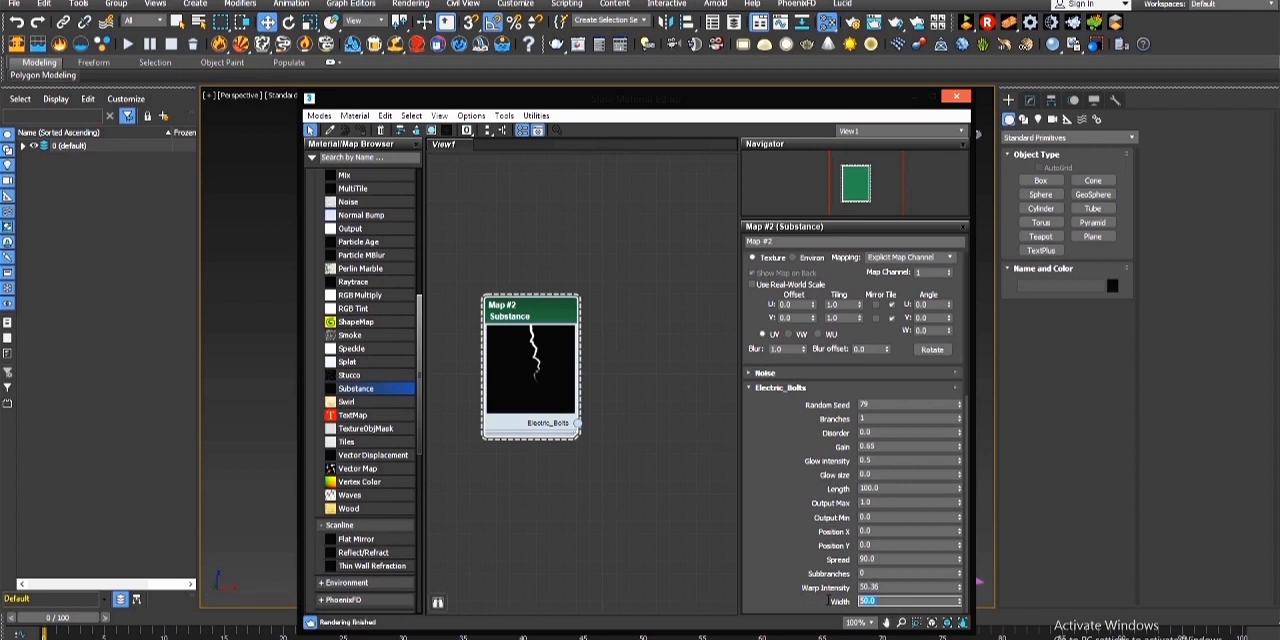
{"action": "left_click", "coordinate": [895, 601]}
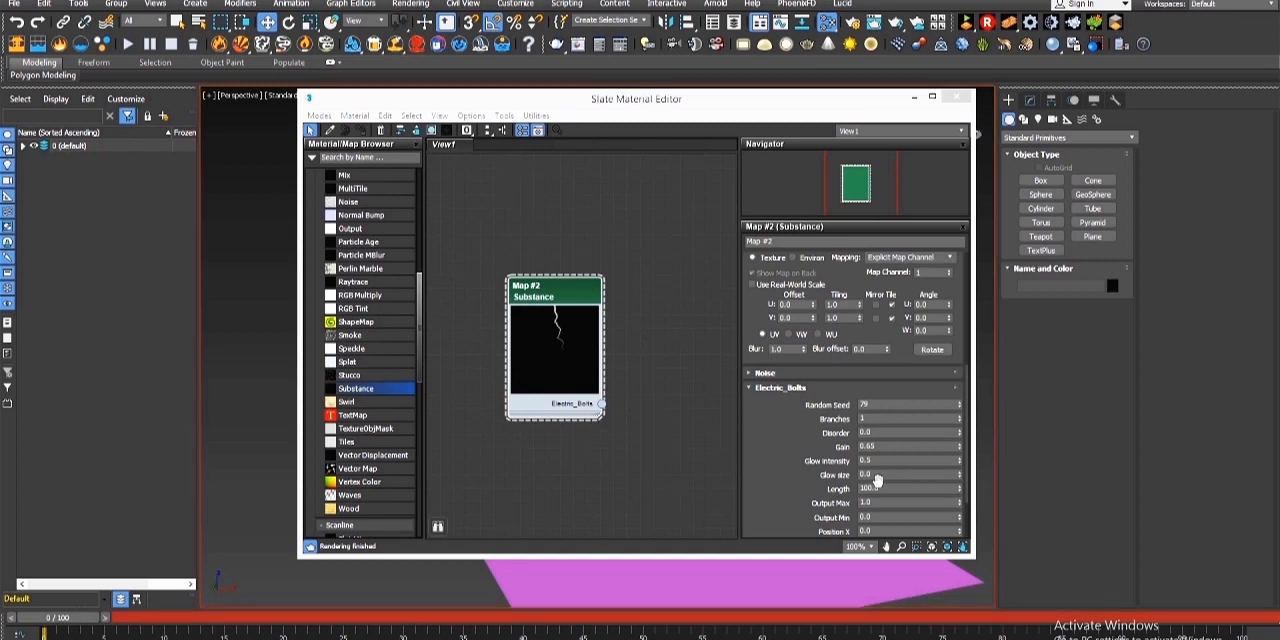
Wire Map #2 into Material #25's Diffuse Color and add a second Standard material
{"action": "triple_click", "coordinate": [900, 488]}
{"action": "type", "text": "0"}
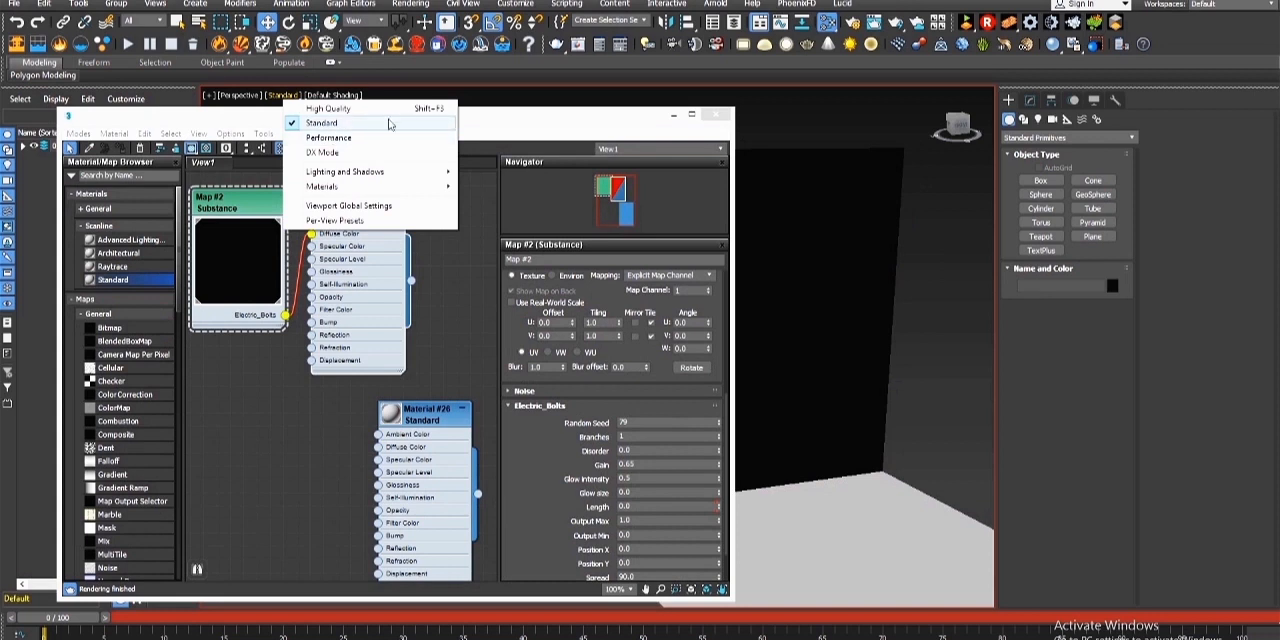
Switch the viewport to Shaded Materials with Maps and set the map's W angle to 90
{"action": "left_click", "coordinate": [323, 122]}
{"action": "type", "text": "100"}
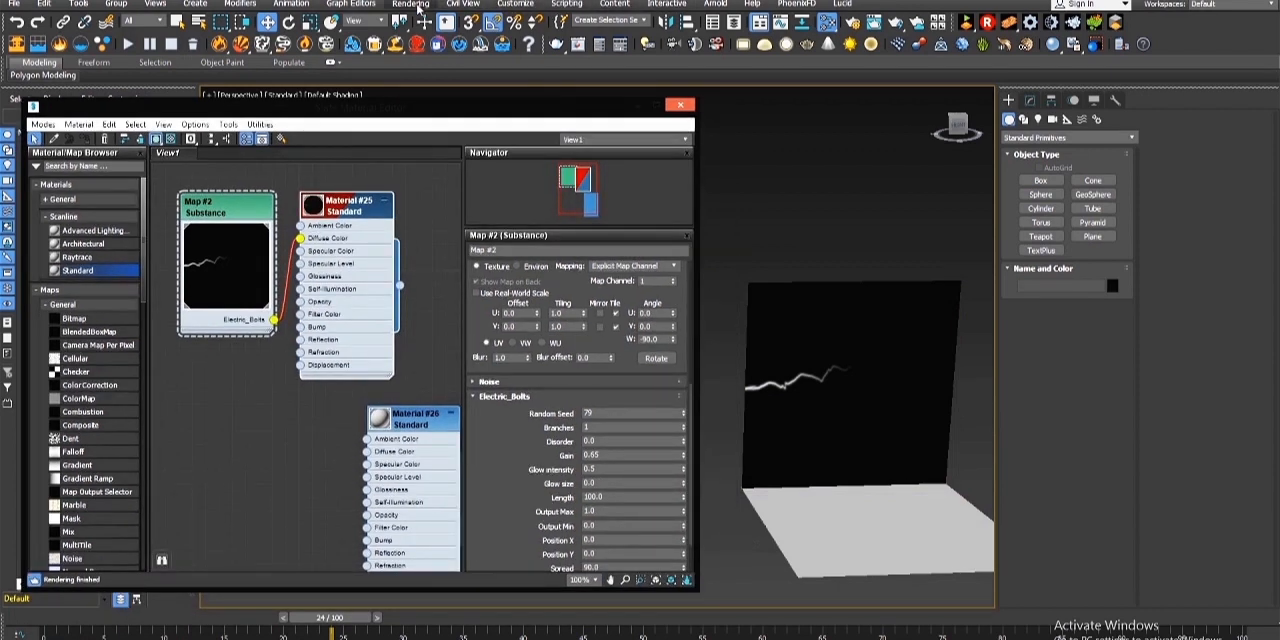
In Render To Texture, add a 1024×1024 DiffuseMap bake element with Create New Baked
{"action": "left_click", "coordinate": [411, 3]}
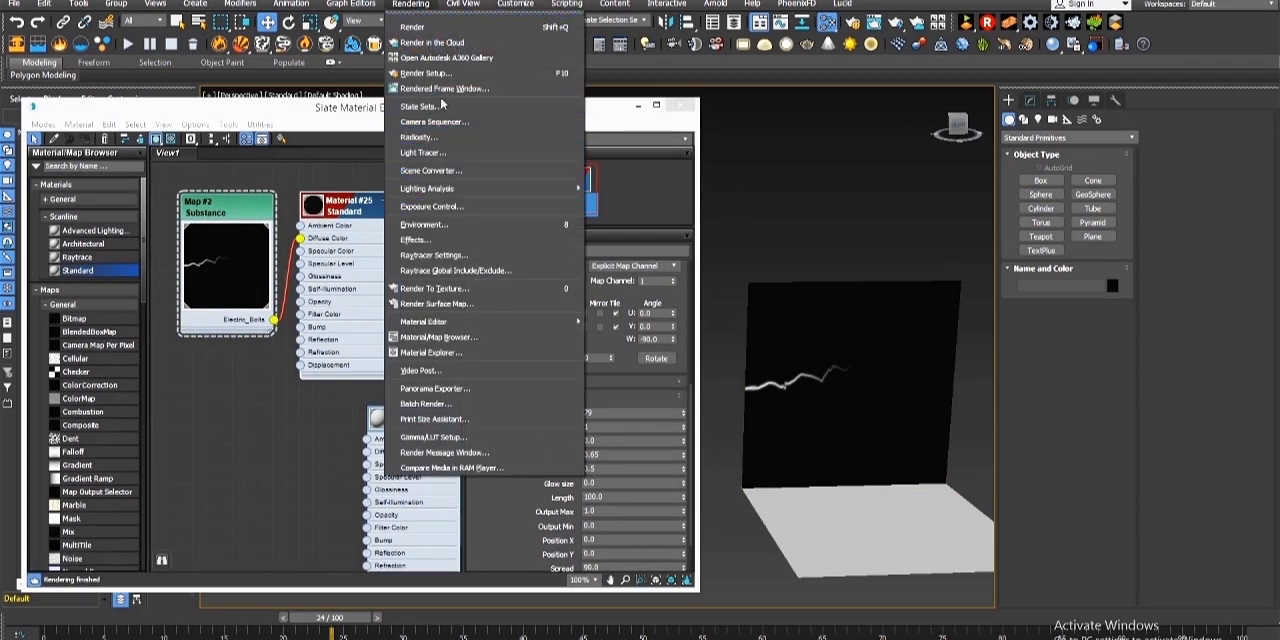
{"action": "mouse_move", "coordinate": [430, 288]}
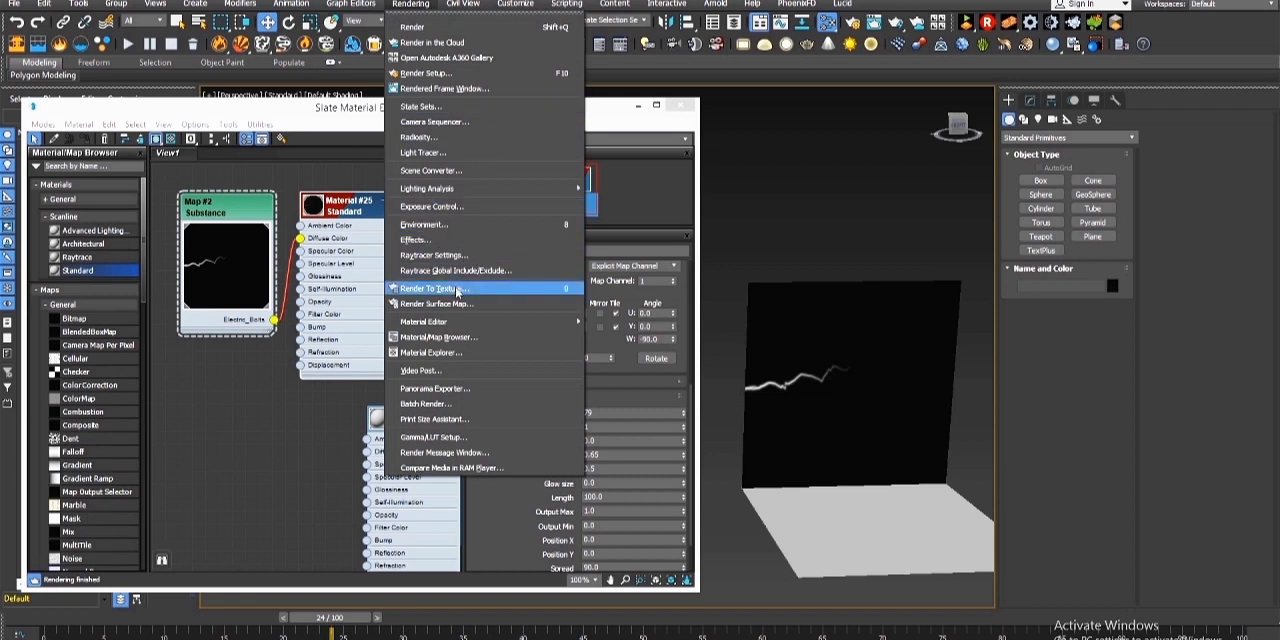
{"action": "left_click", "coordinate": [430, 288]}
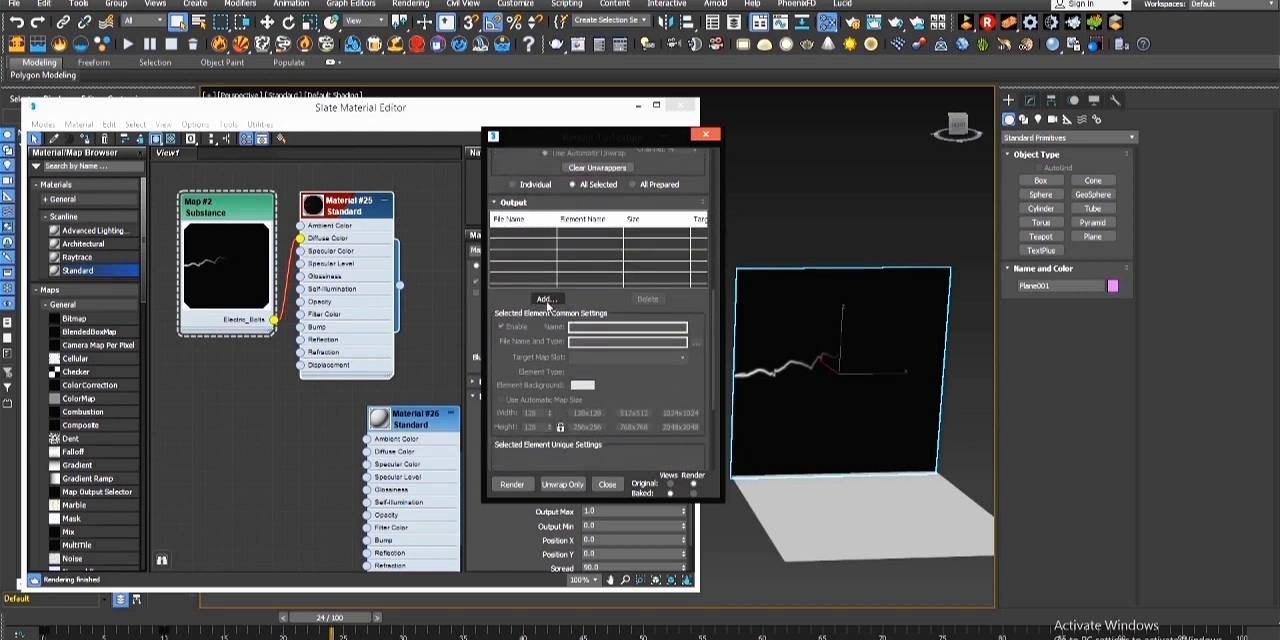
{"action": "left_click", "coordinate": [546, 299]}
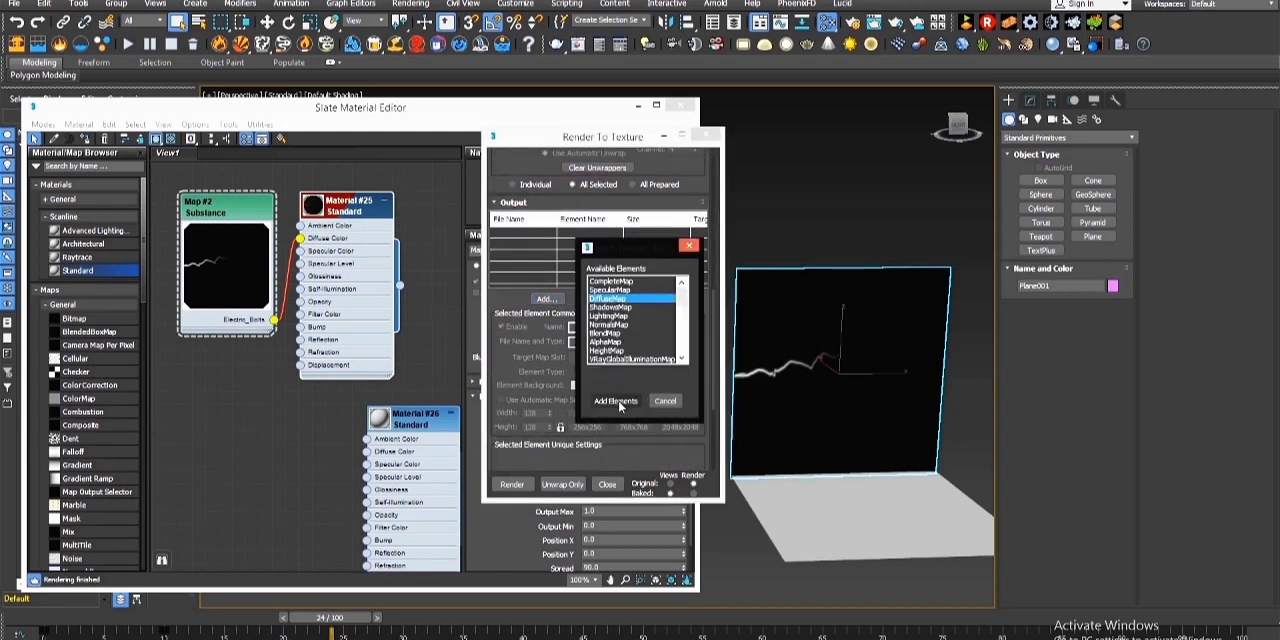
{"action": "left_click", "coordinate": [619, 401]}
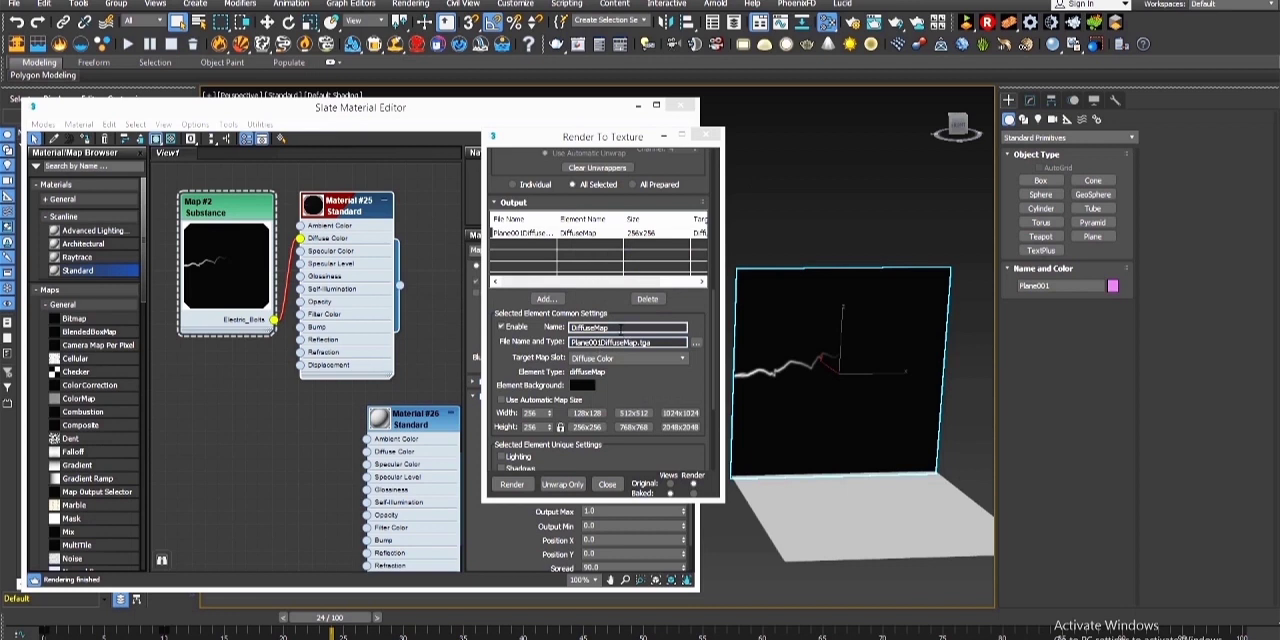
{"action": "triple_click", "coordinate": [605, 342]}
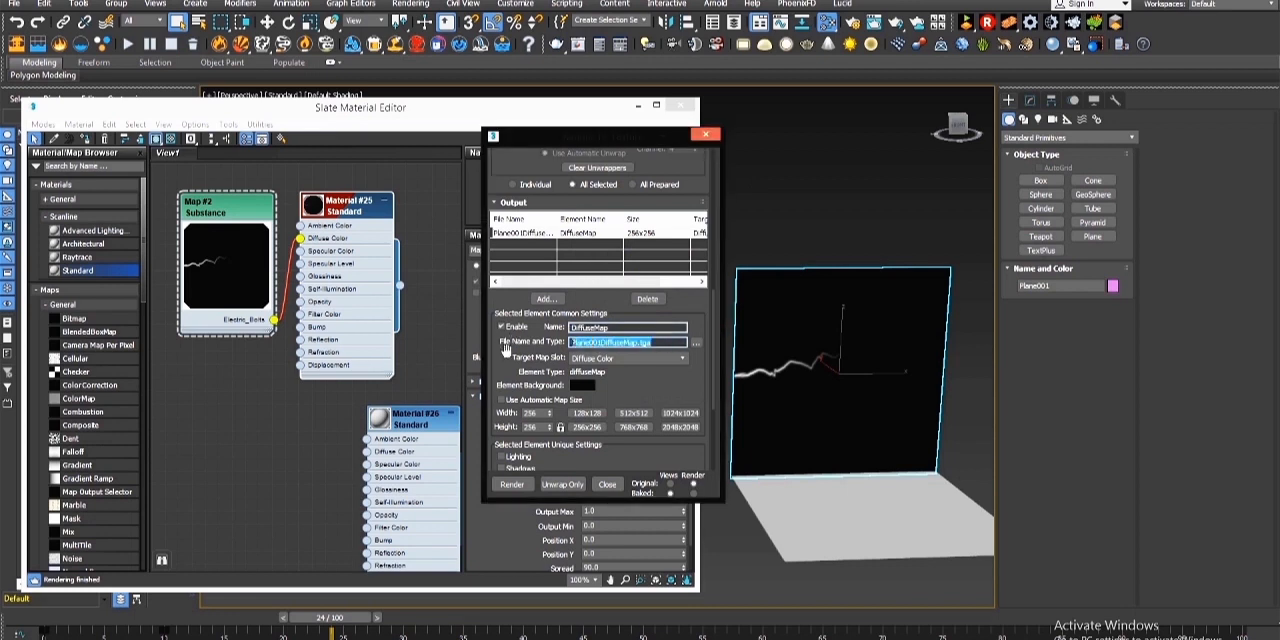
{"action": "mouse_move", "coordinate": [658, 385]}
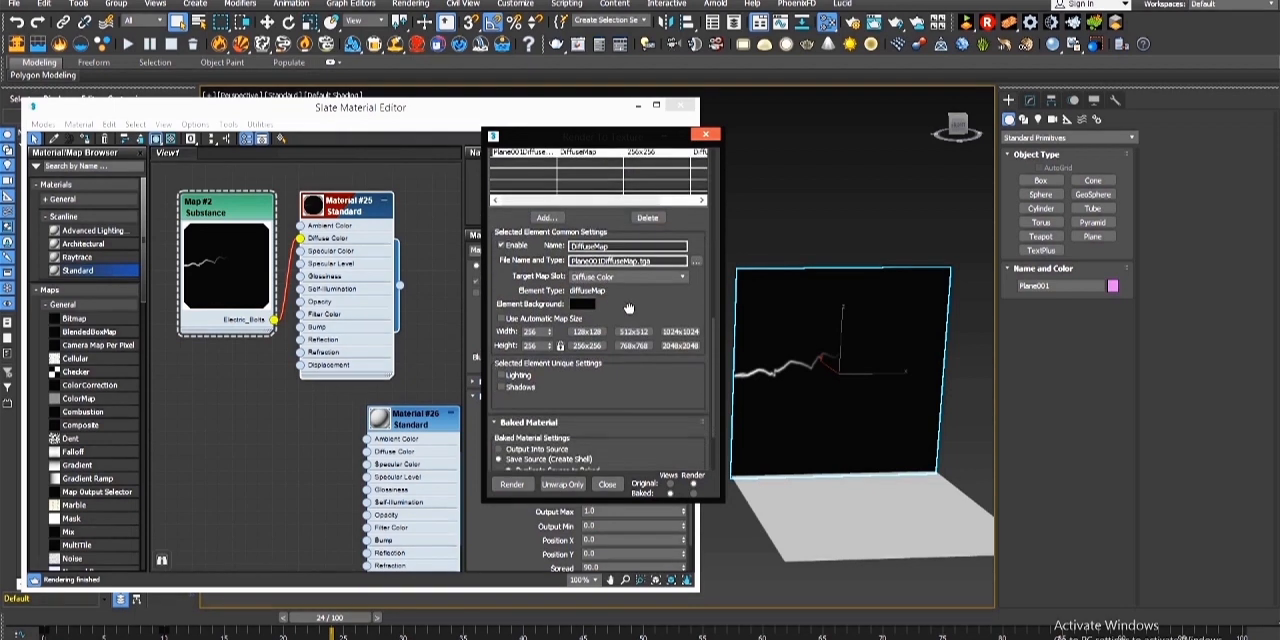
{"action": "left_click", "coordinate": [680, 330]}
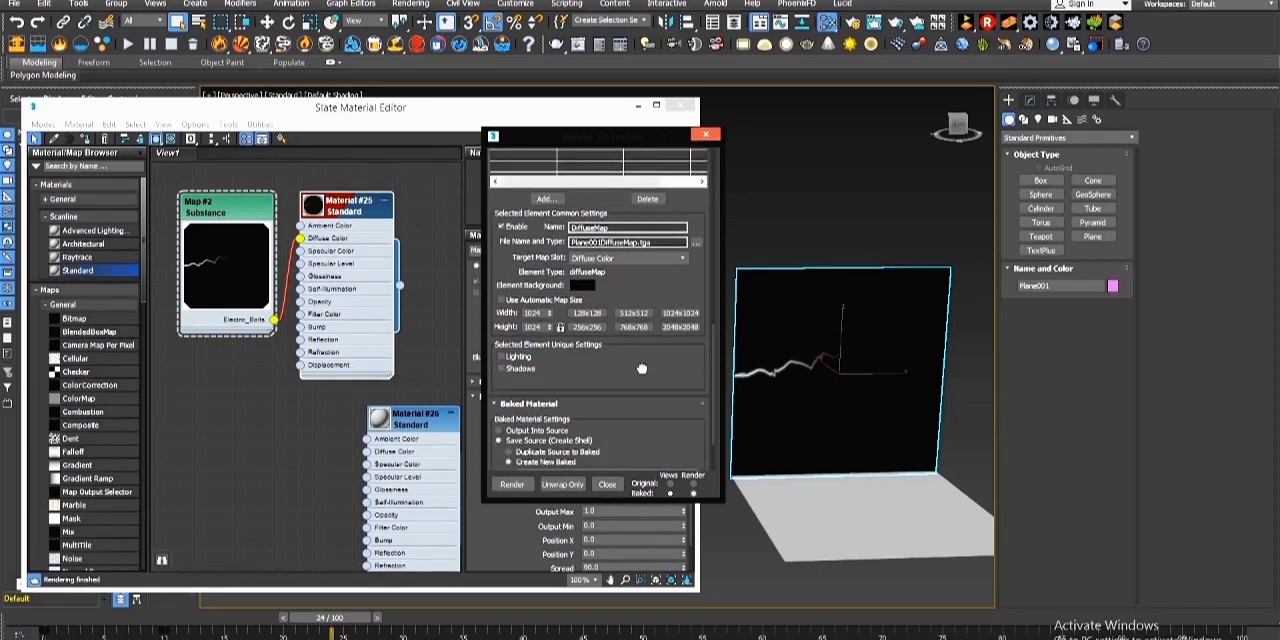
Set Render Setup's Time Output to the frame range 0–100 and close the window
{"action": "left_click", "coordinate": [410, 4]}
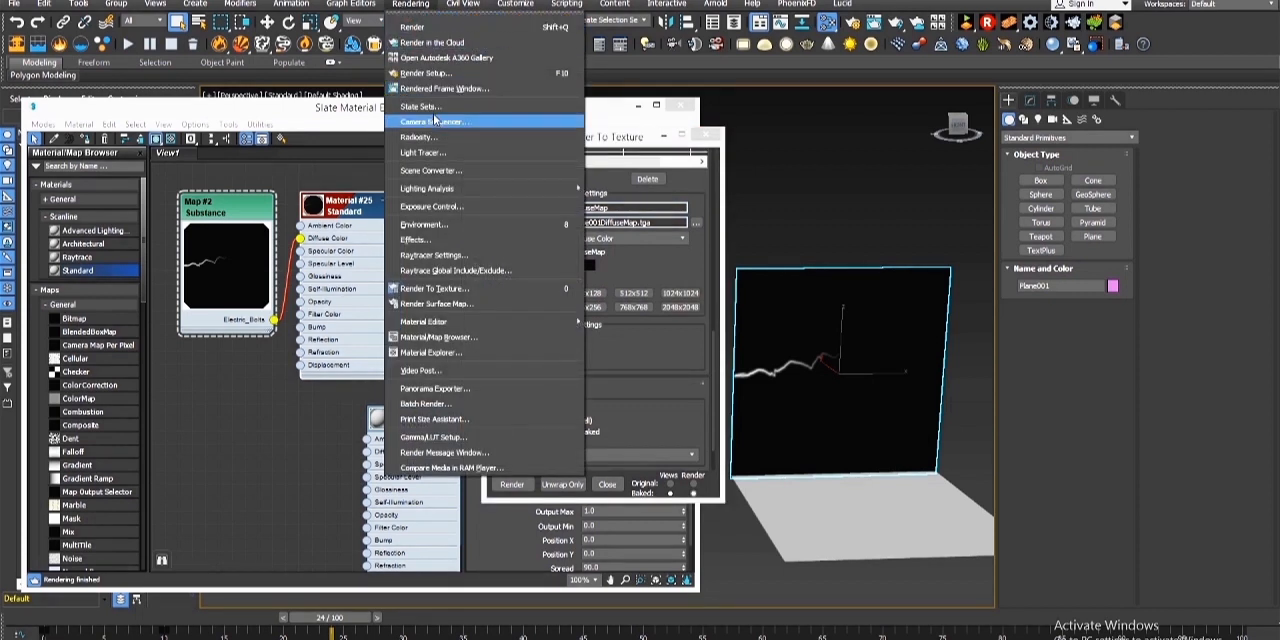
{"action": "left_click", "coordinate": [426, 72]}
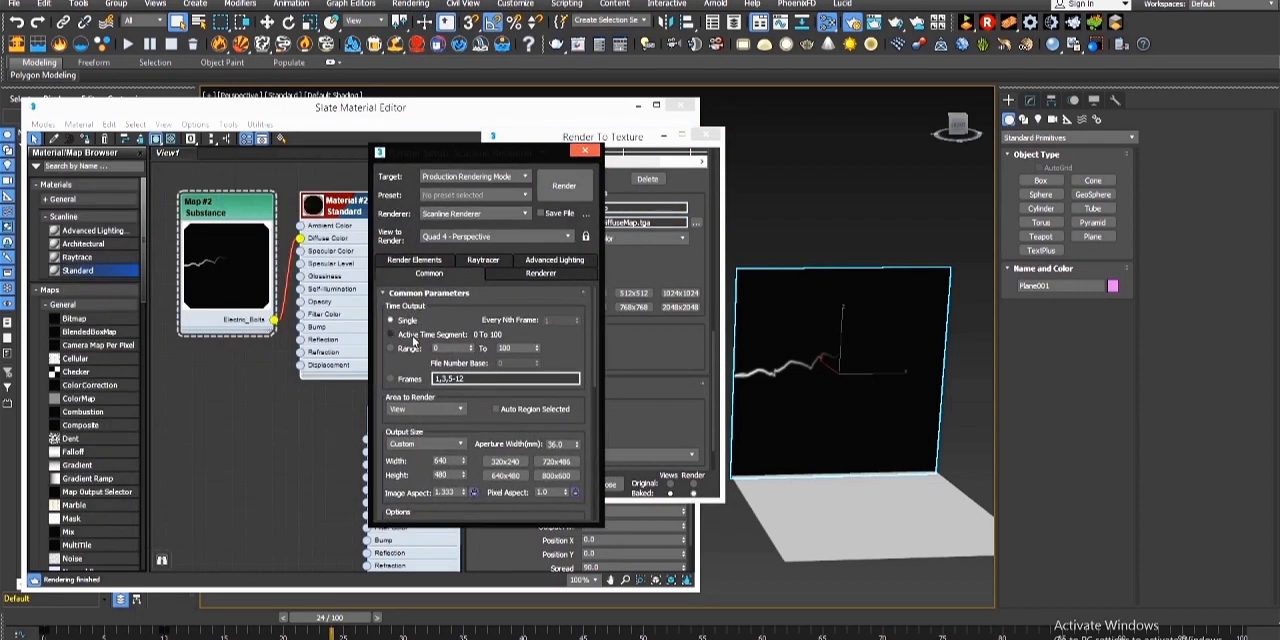
{"action": "left_click", "coordinate": [392, 348]}
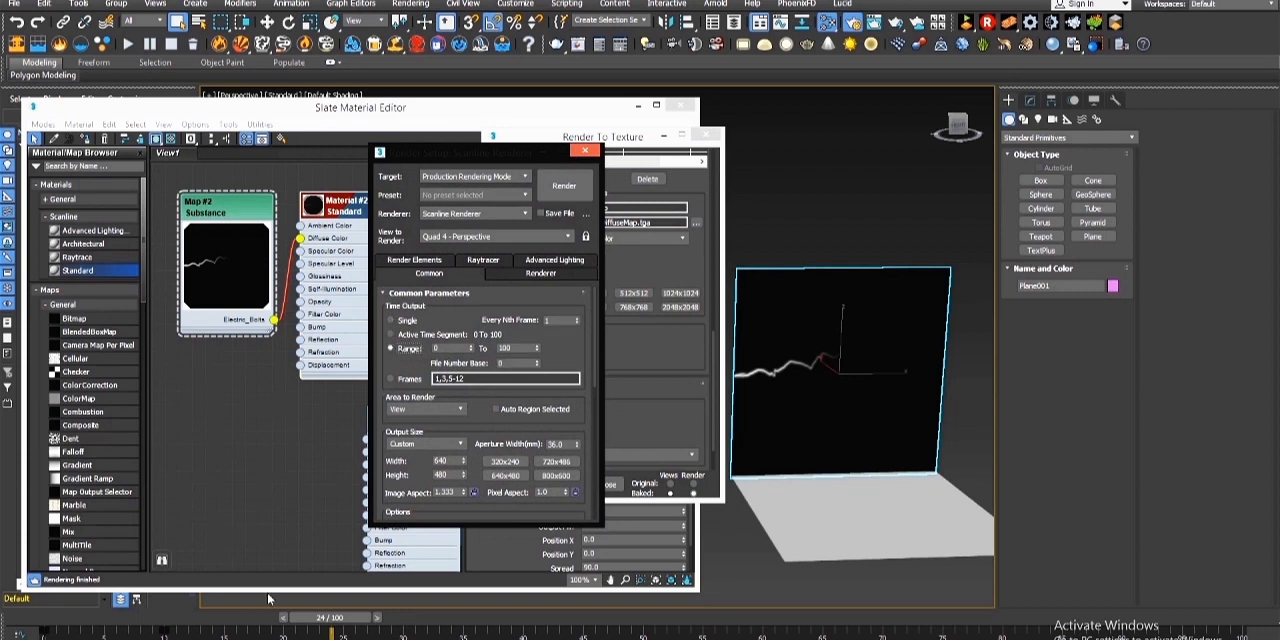
{"action": "mouse_move", "coordinate": [640, 339]}
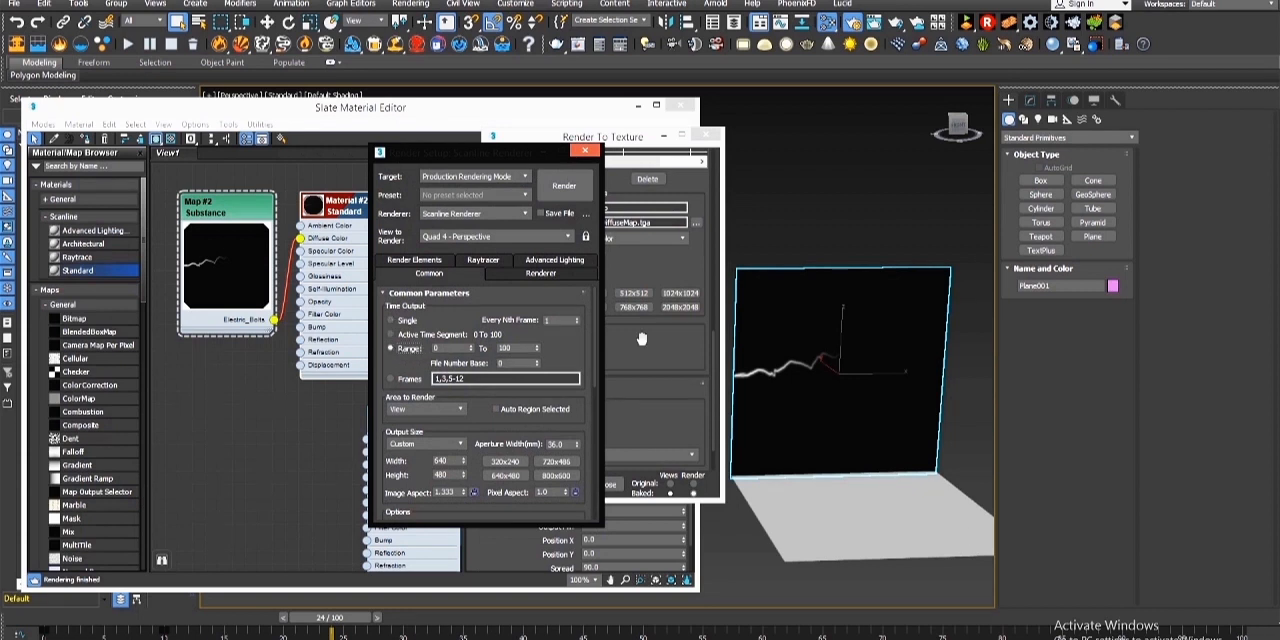
{"action": "triple_click", "coordinate": [513, 348]}
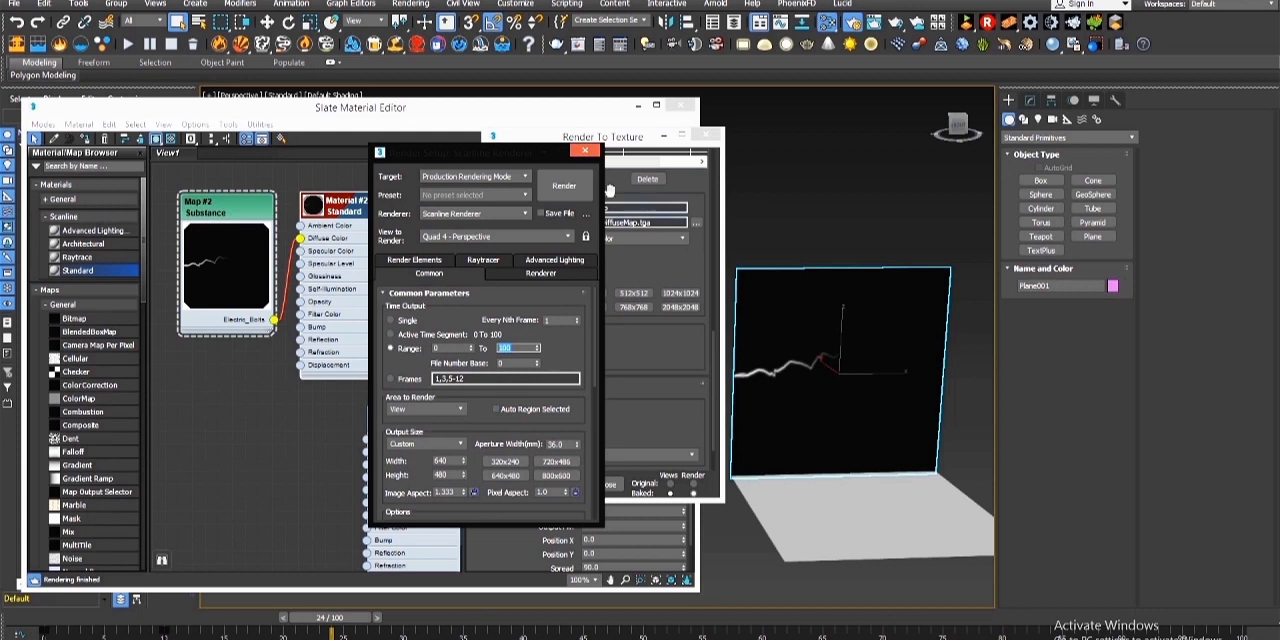
{"action": "scroll", "scroll_direction": "down", "scroll_amount": 3}
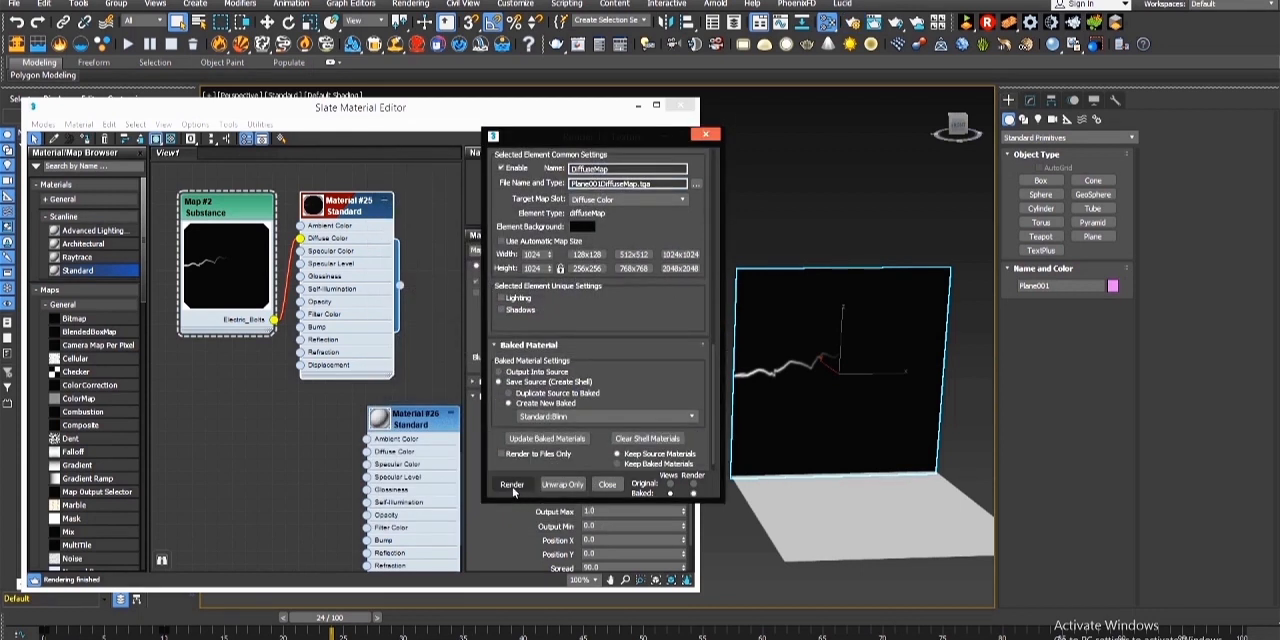
Bake the DiffuseMap and load the baked bitmap sequence into Material #25's Diffuse Color
{"action": "left_click", "coordinate": [511, 485]}
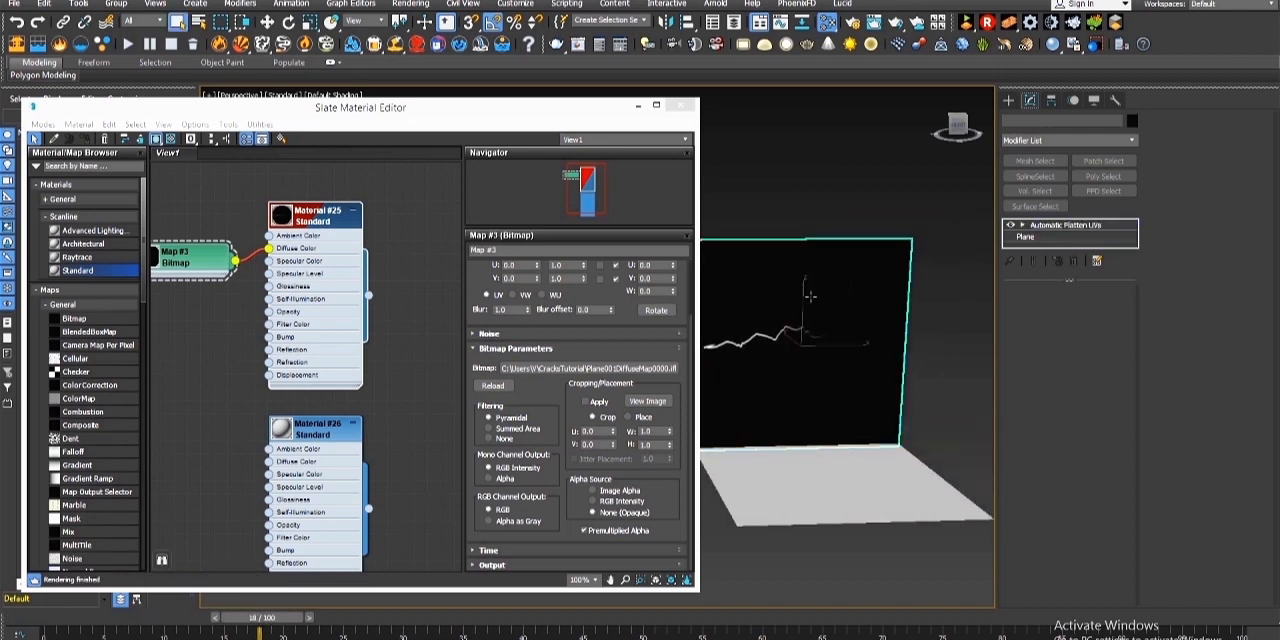
Collapse the wall's stack at Automatic Flatten UVs, confirm the warning, and close Slate
{"action": "left_click", "coordinate": [1060, 224]}
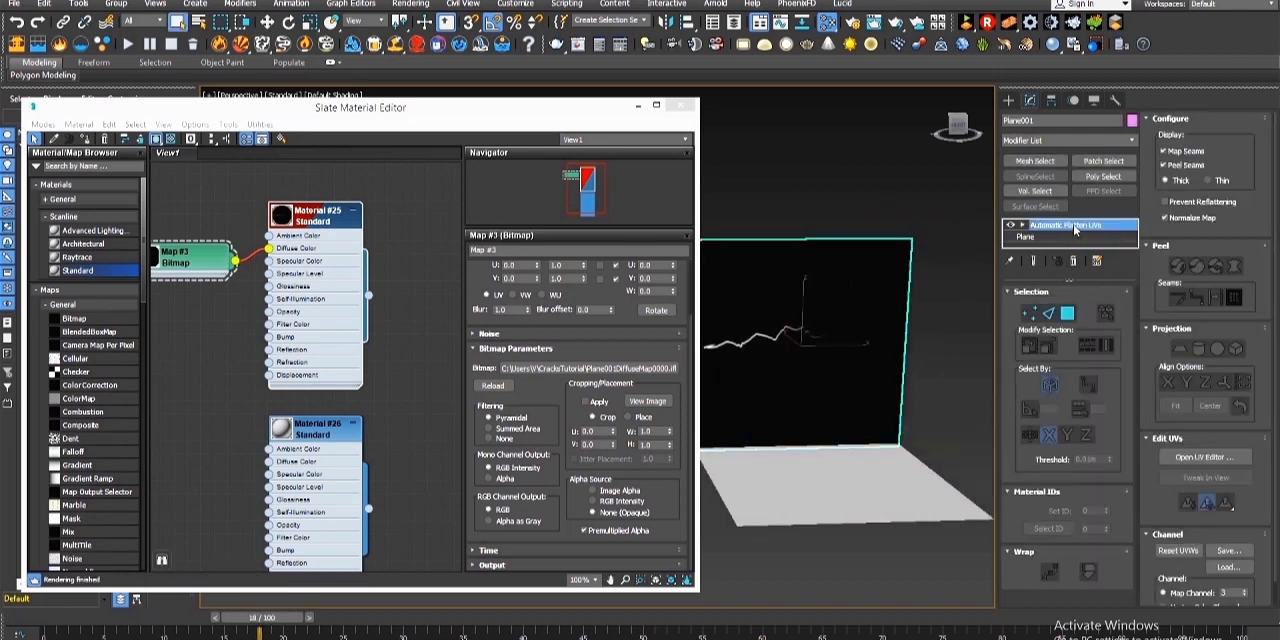
{"action": "left_click", "coordinate": [1033, 239]}
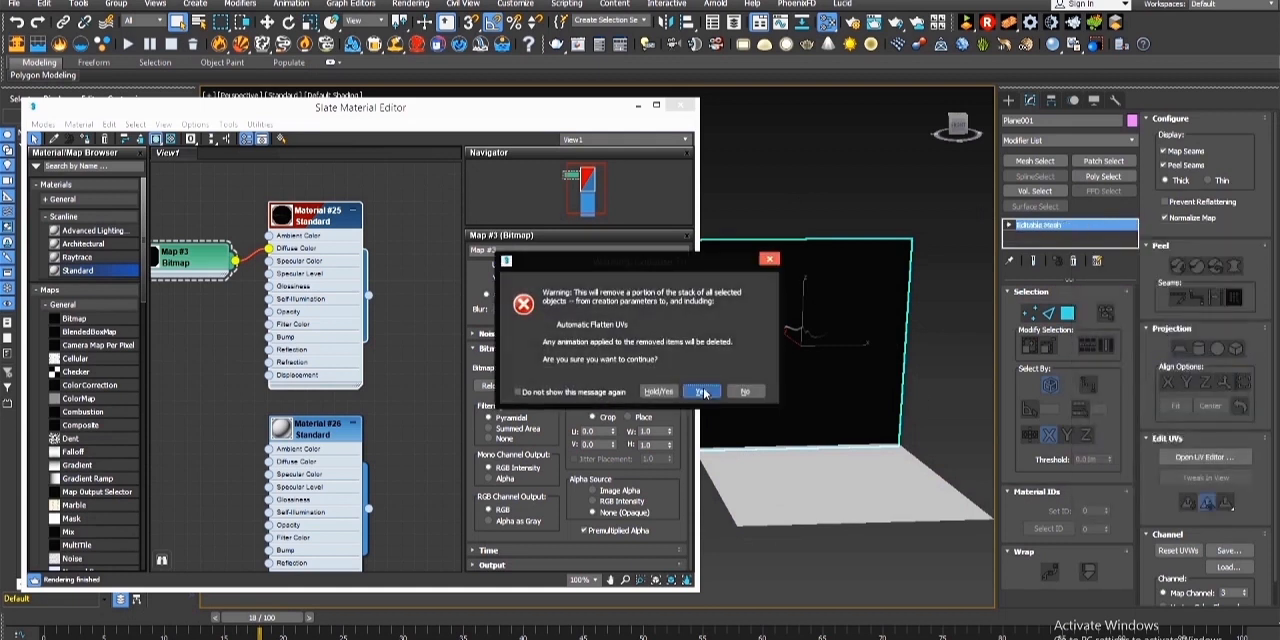
{"action": "left_click", "coordinate": [703, 391]}
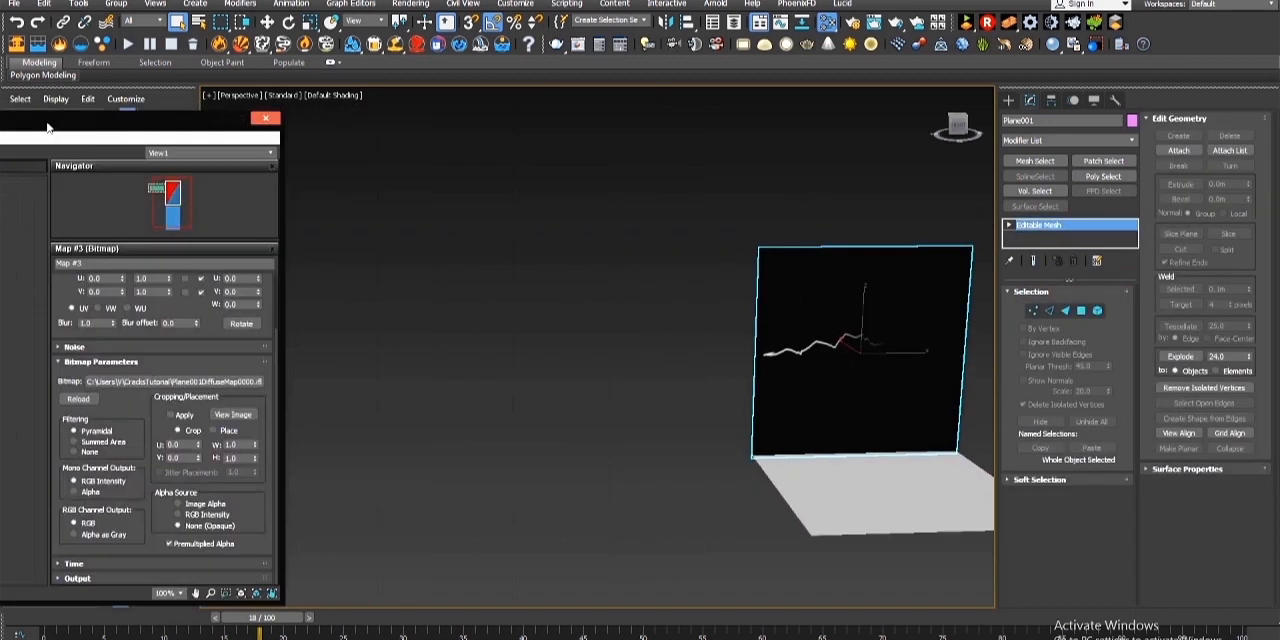
{"action": "left_click", "coordinate": [264, 117]}
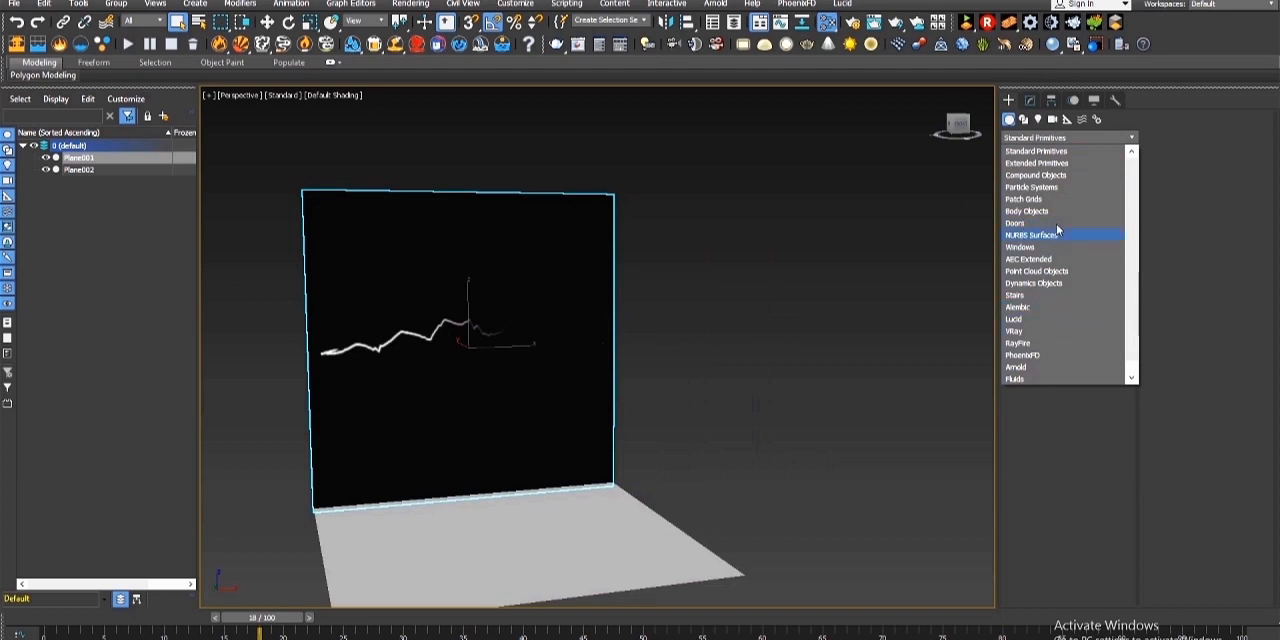
Create a PF Source emitter, open Particle View, and bring up its add-item menu
{"action": "left_click", "coordinate": [1031, 187]}
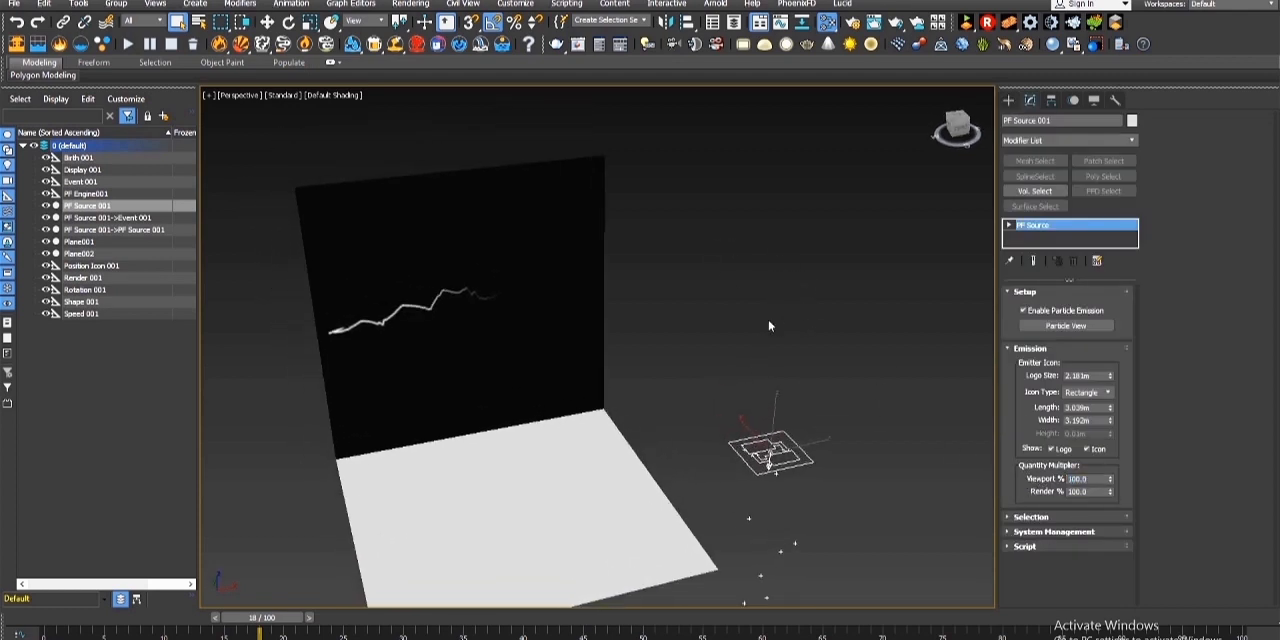
{"action": "left_click", "coordinate": [1065, 325]}
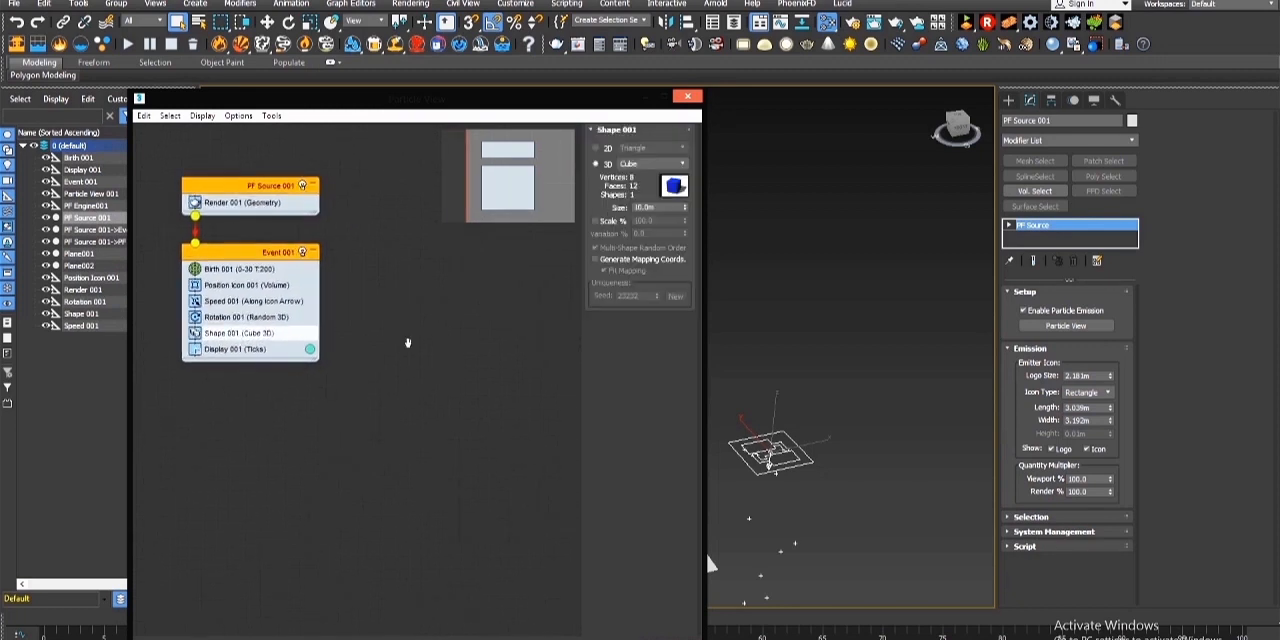
{"action": "right_click", "coordinate": [405, 345]}
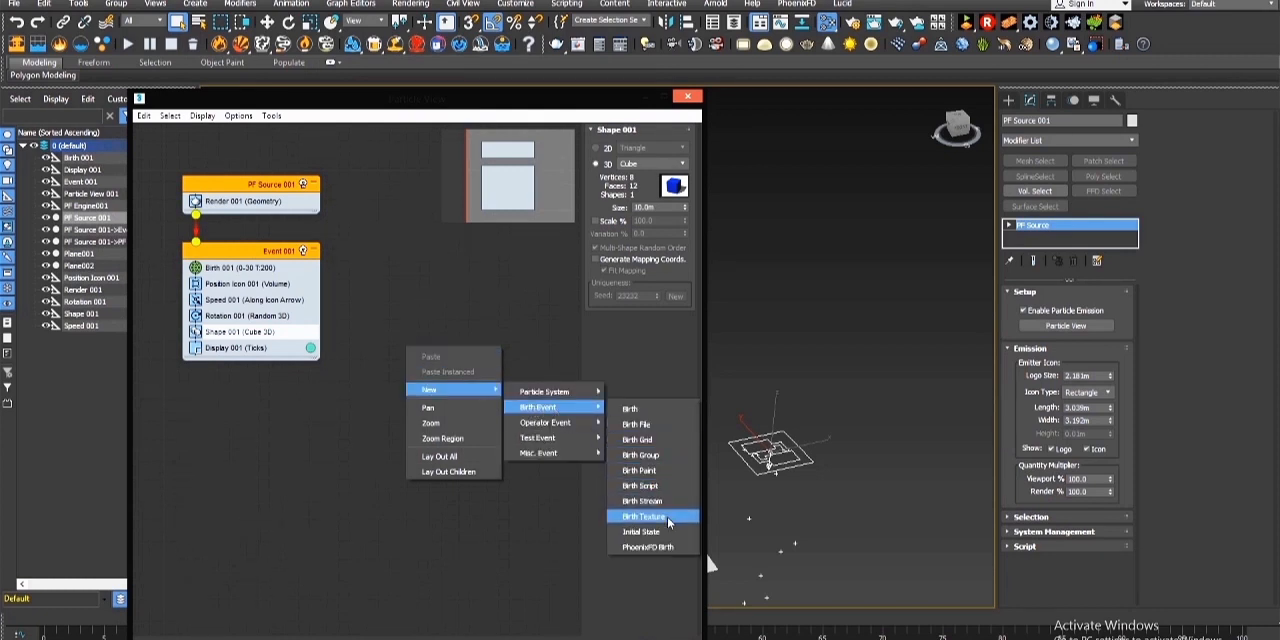
Add a new Birth Texture event in Particle View and select its operator
{"action": "left_click", "coordinate": [641, 516]}
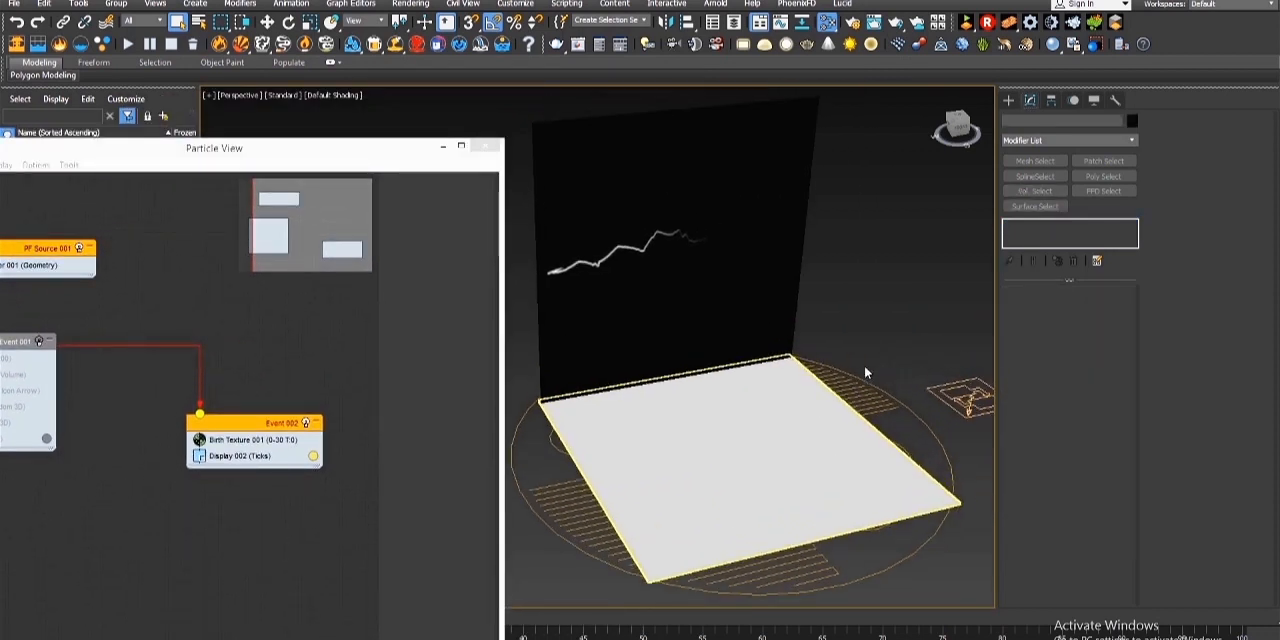
{"action": "left_click", "coordinate": [245, 440]}
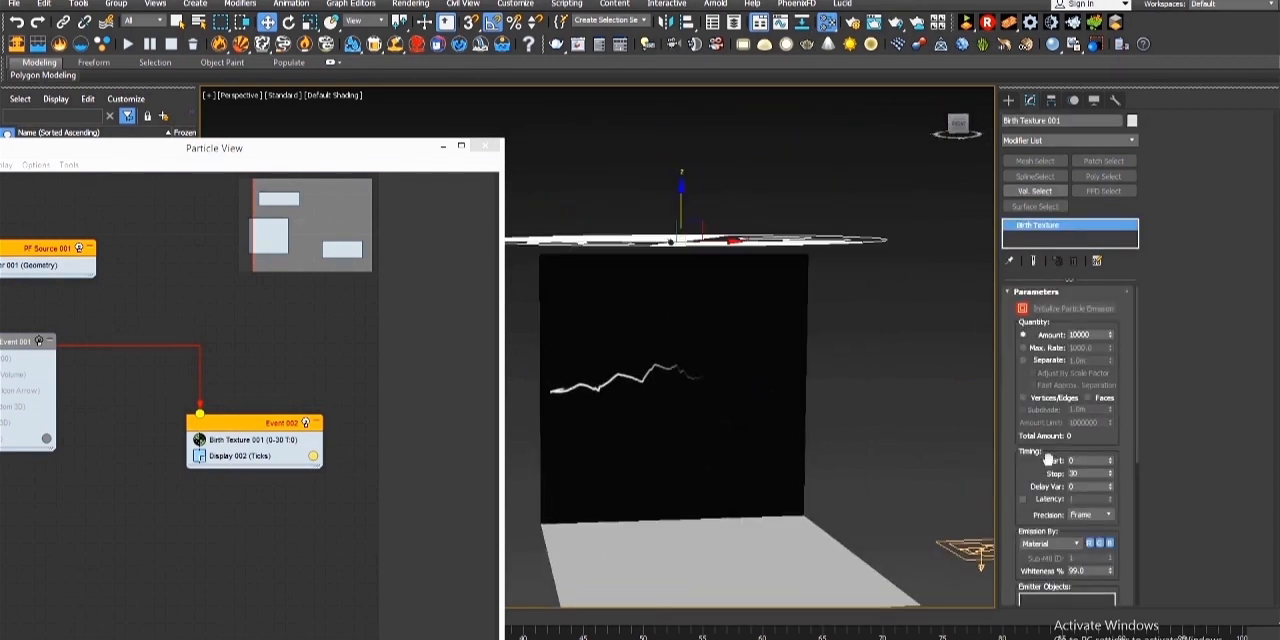
Make Birth Texture emit from Plane001 by Material, timed from frame 0 to 50
{"action": "triple_click", "coordinate": [1073, 334]}
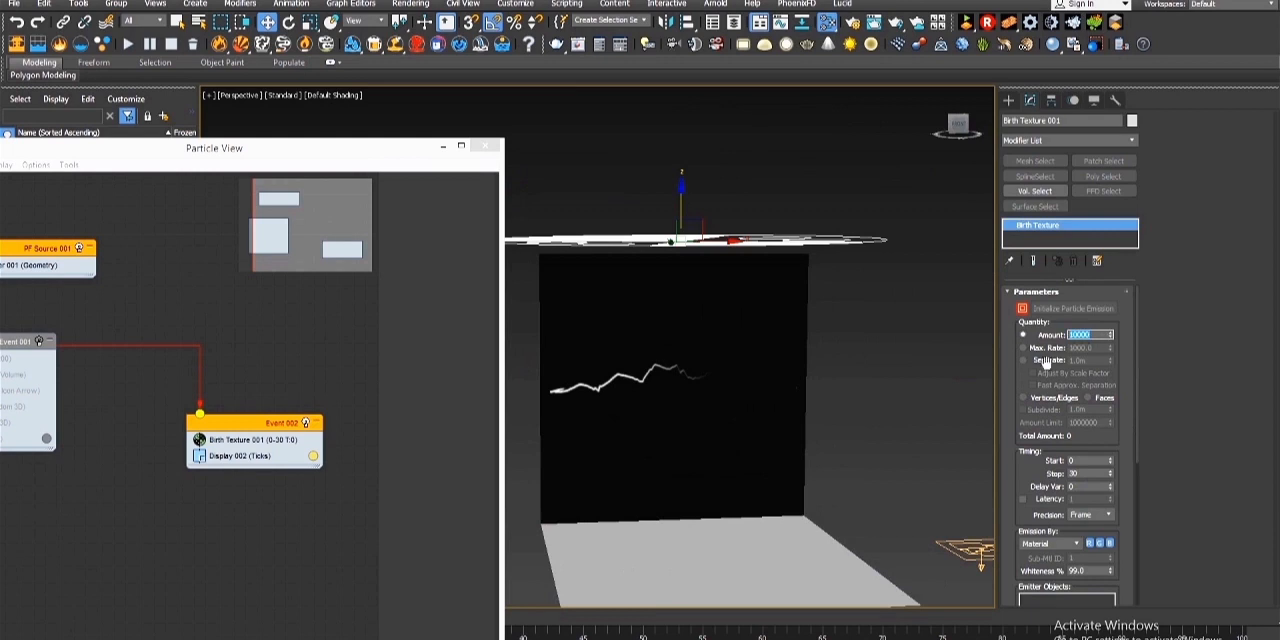
{"action": "scroll", "scroll_direction": "down", "scroll_amount": 3}
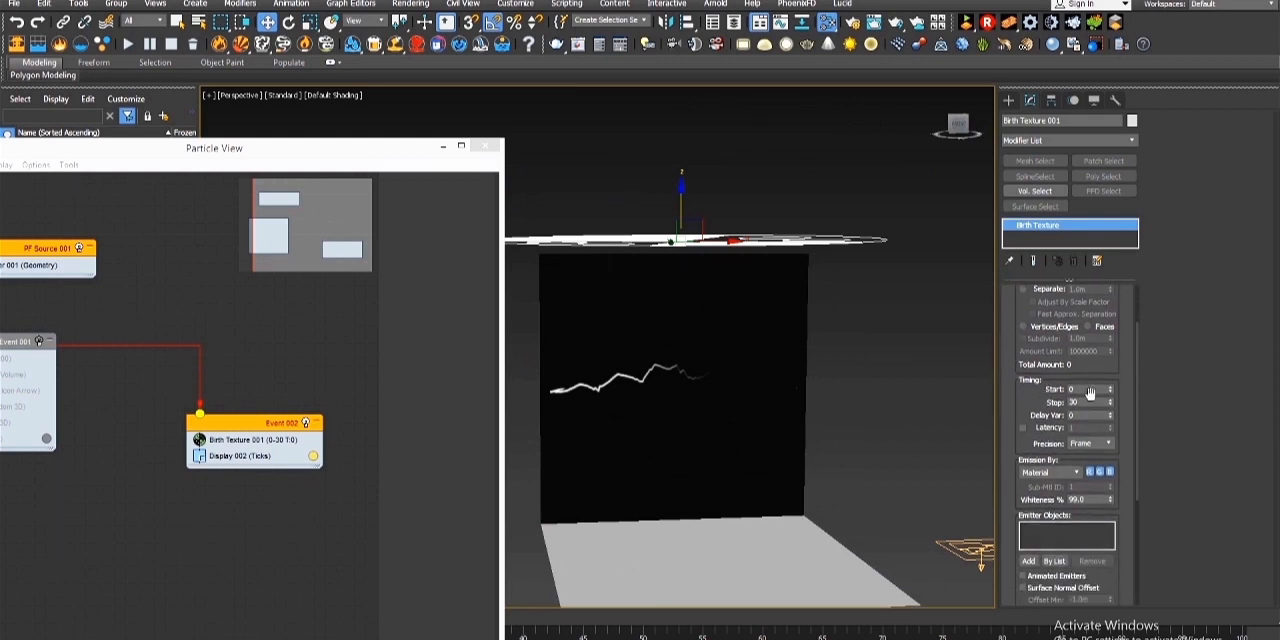
{"action": "triple_click", "coordinate": [1082, 402]}
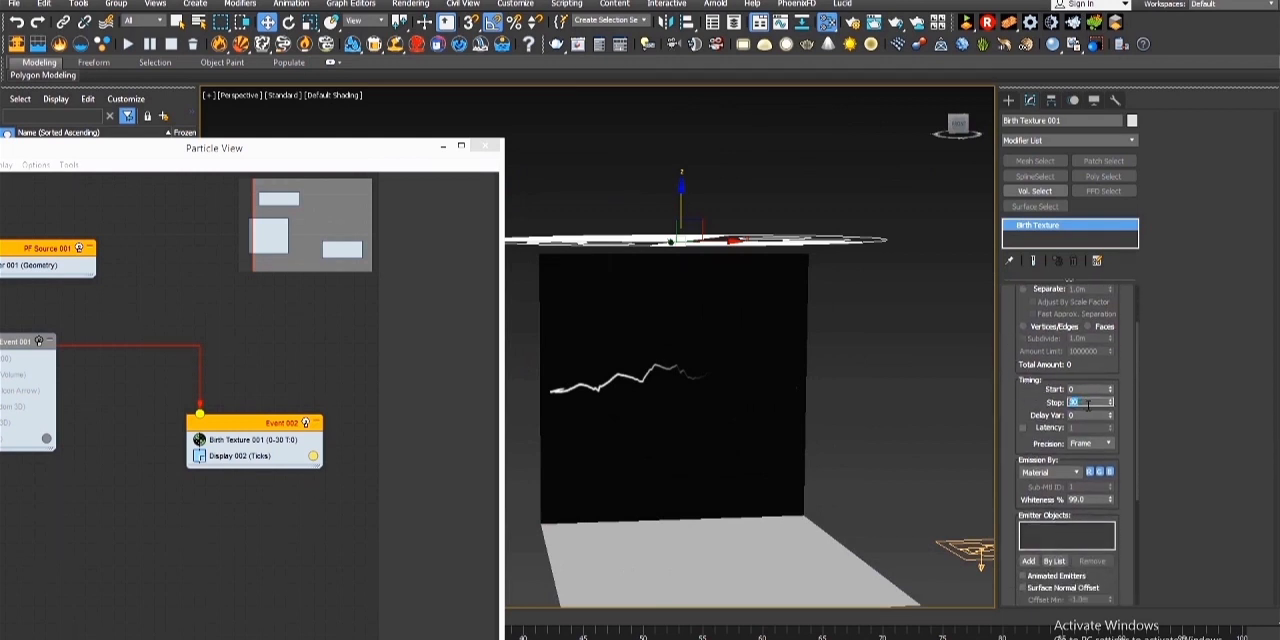
{"action": "triple_click", "coordinate": [1088, 401]}
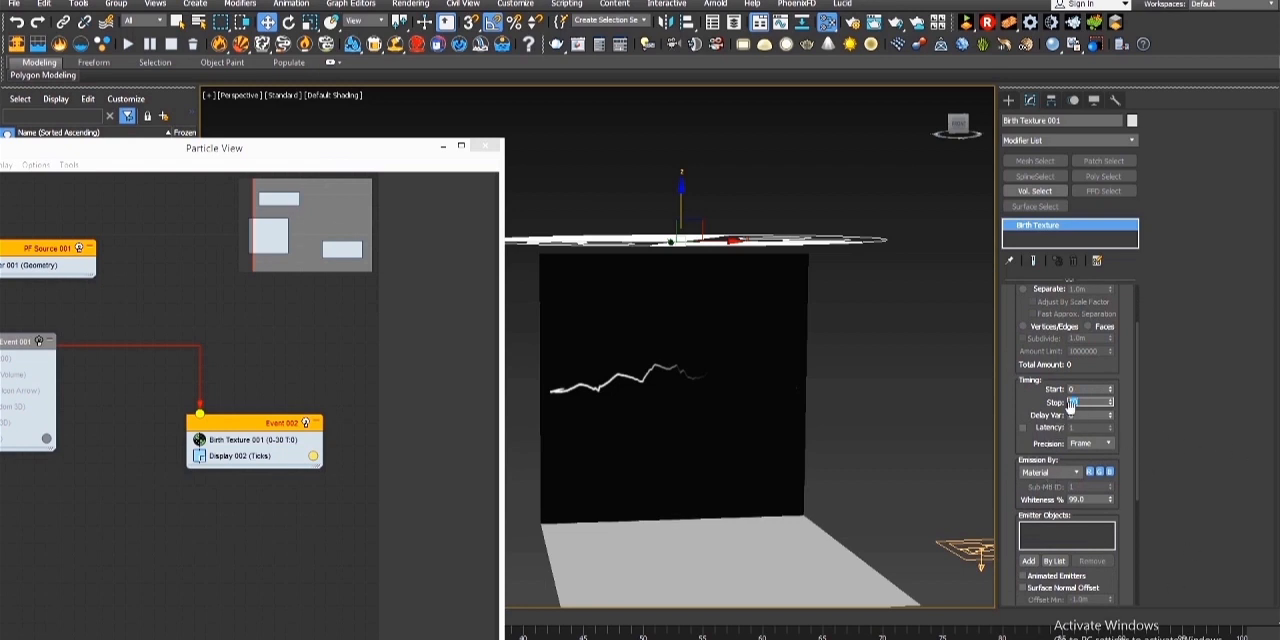
{"action": "scroll", "scroll_direction": "down", "scroll_amount": 3}
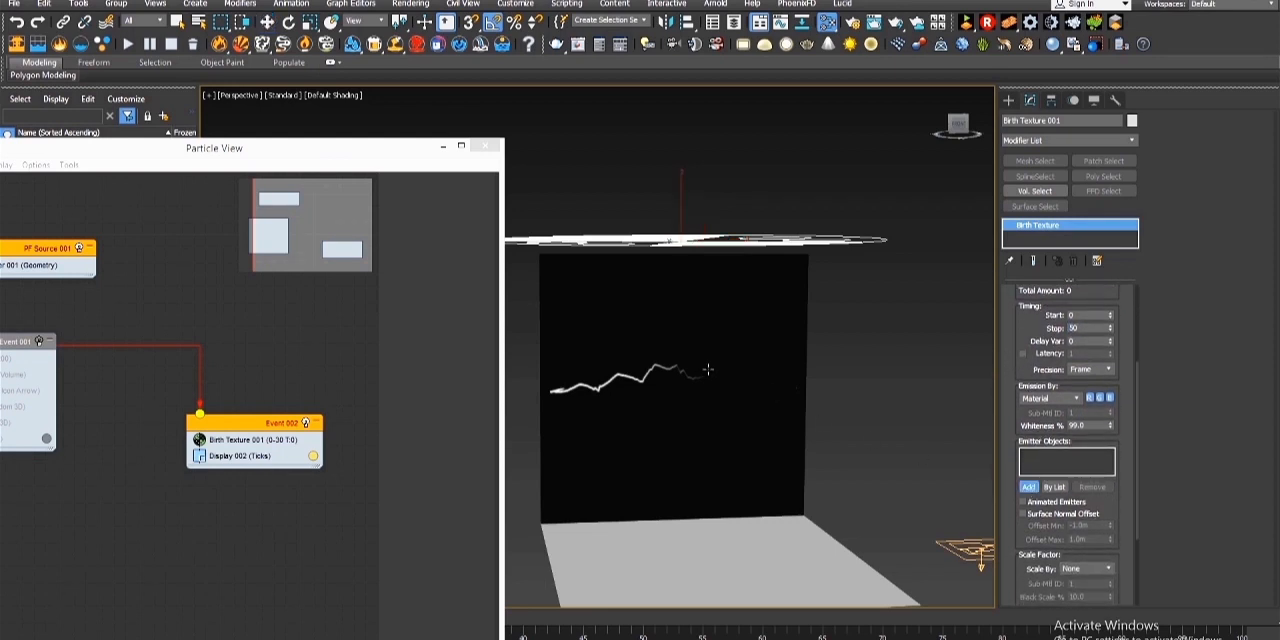
{"action": "left_click", "coordinate": [1027, 487]}
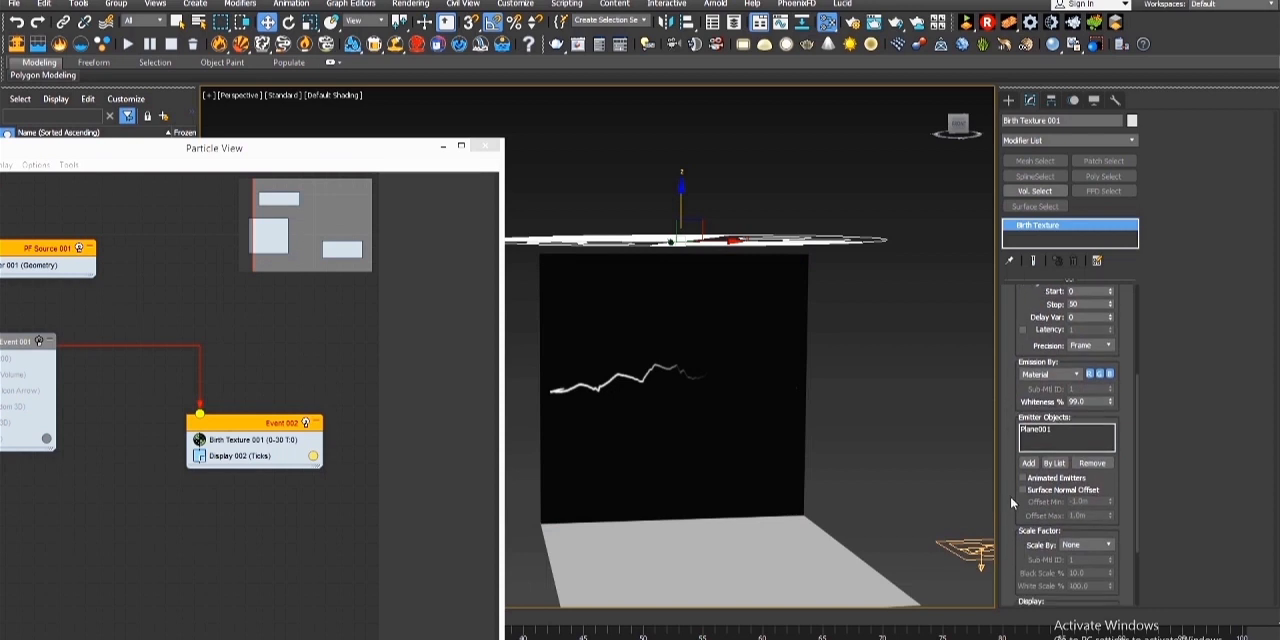
{"action": "left_click", "coordinate": [1065, 373]}
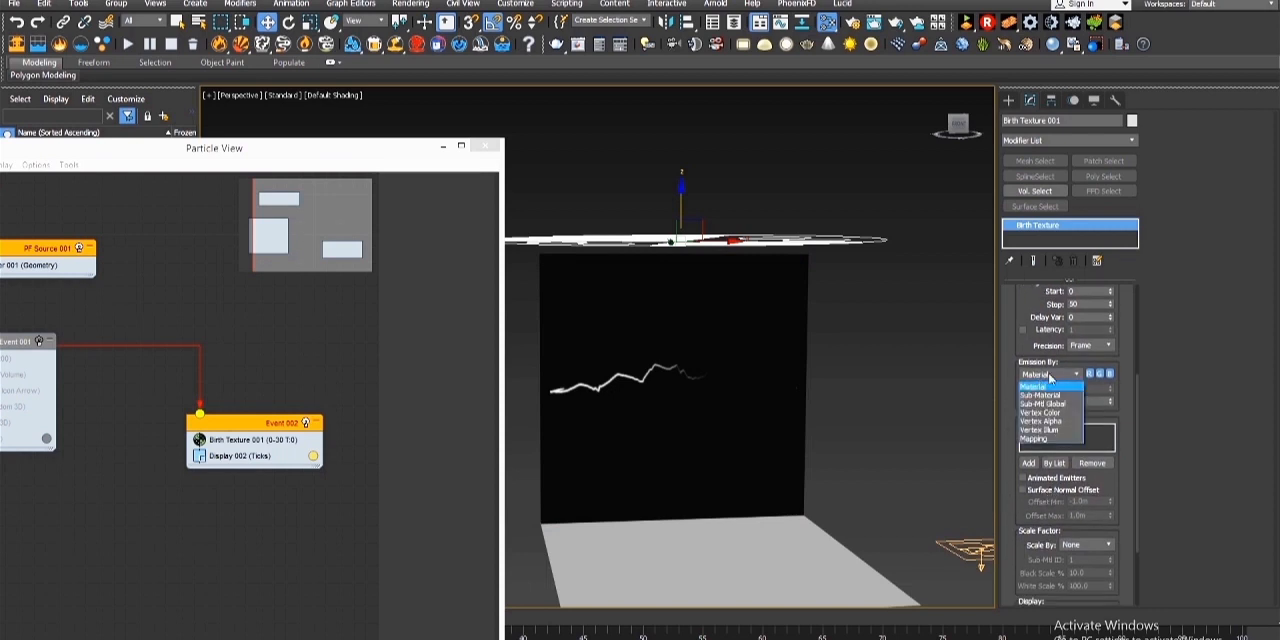
{"action": "left_click", "coordinate": [1047, 374]}
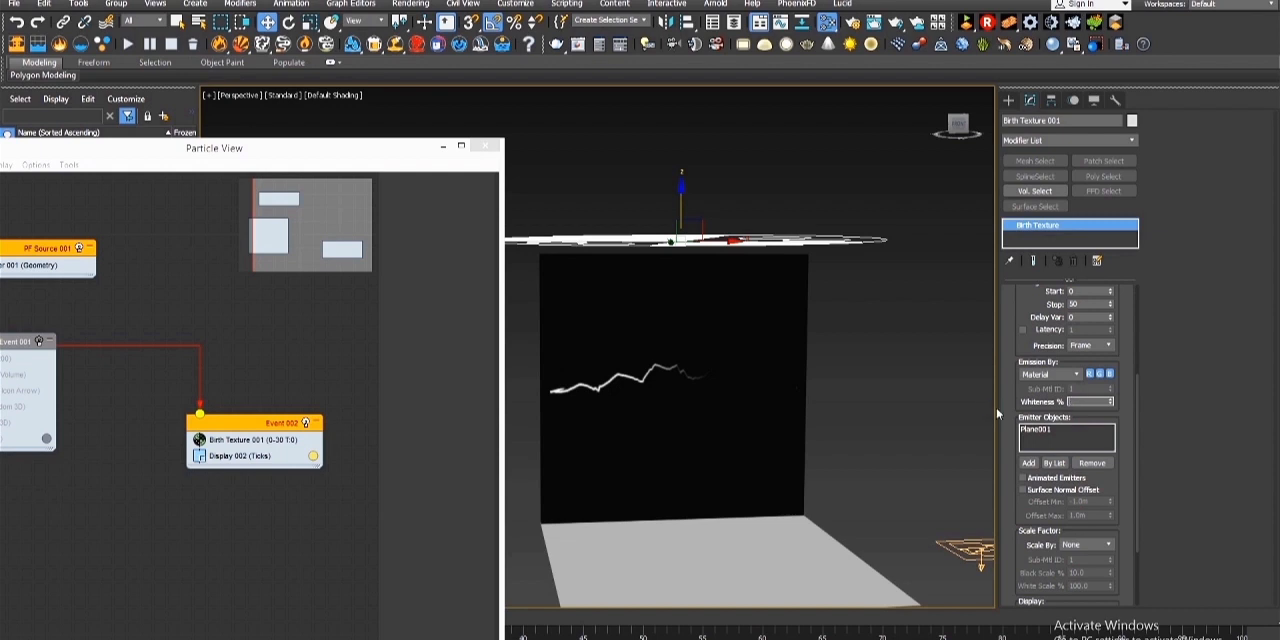
{"action": "scroll", "scroll_direction": "down", "scroll_amount": 3}
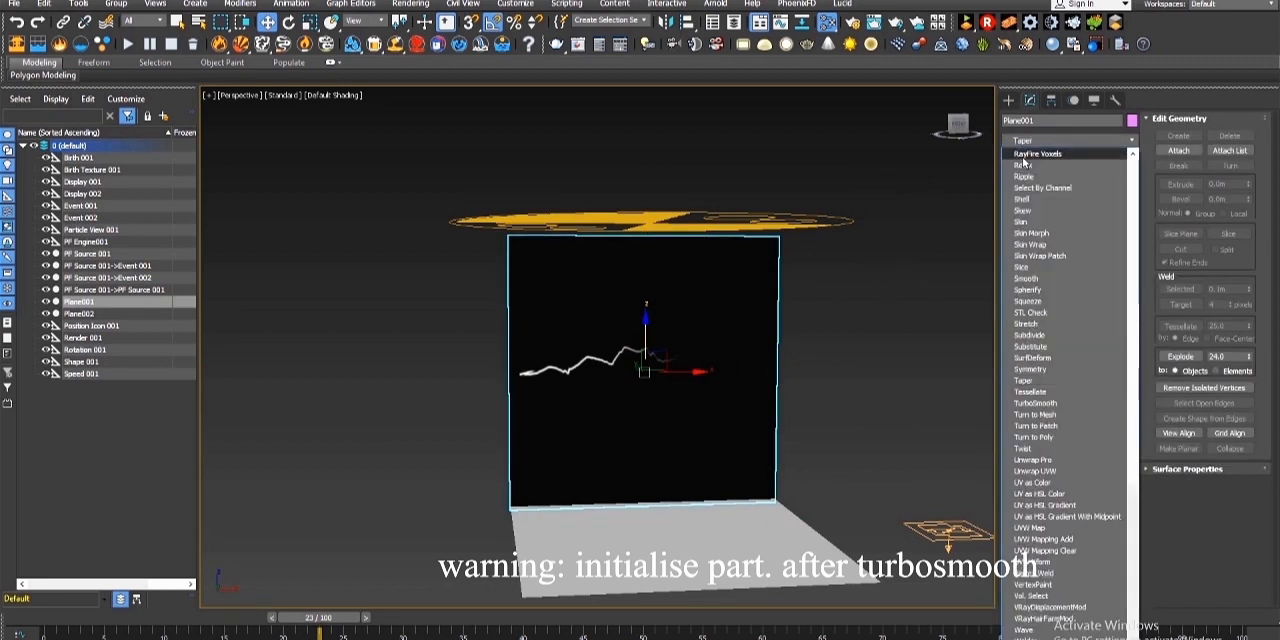
Lower Plane001's TurboSmooth iterations and select the Displace modifier in the stack
{"action": "left_click", "coordinate": [1035, 403]}
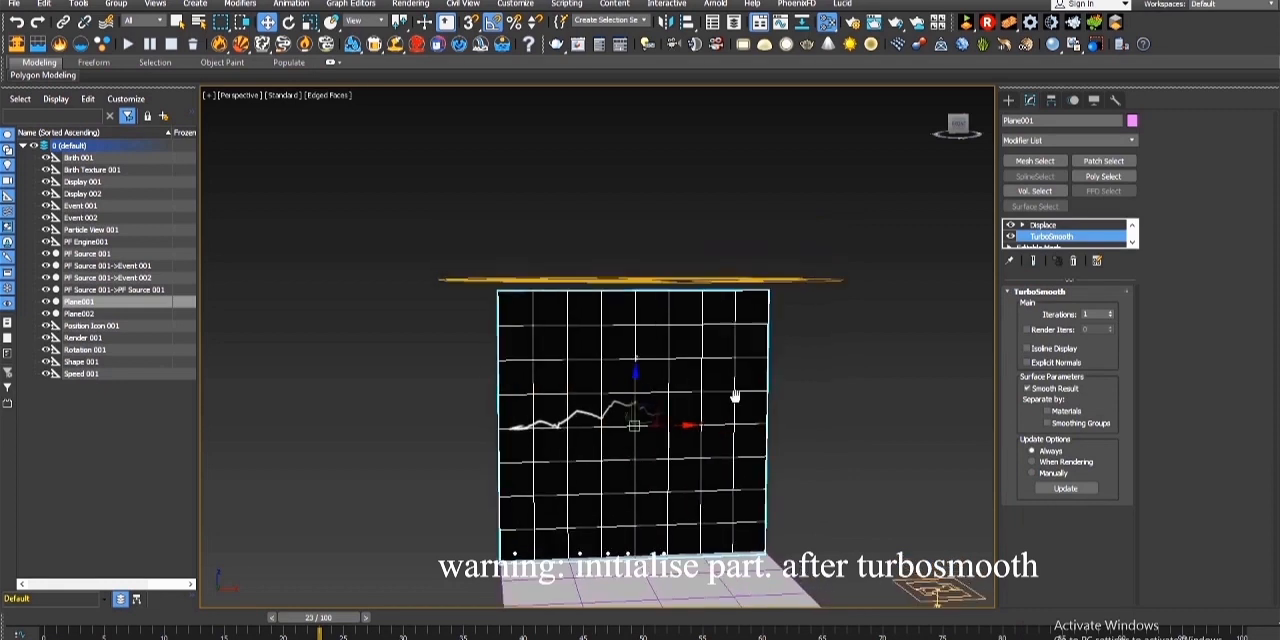
{"action": "left_click", "coordinate": [1110, 312]}
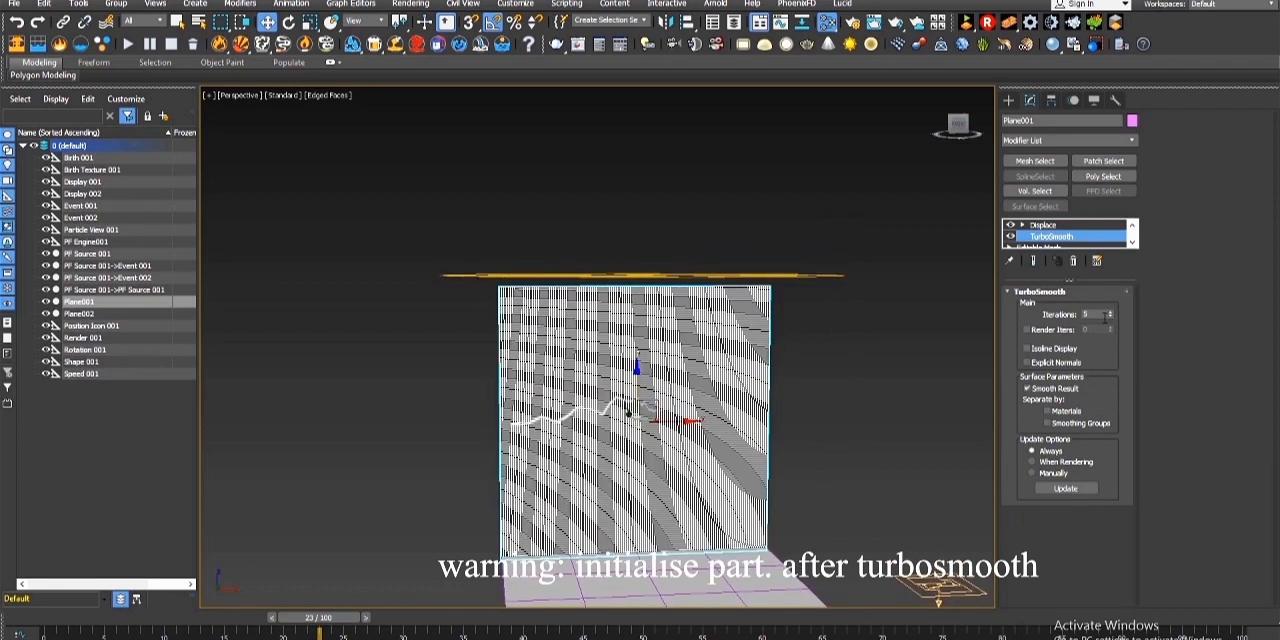
{"action": "left_click", "coordinate": [1108, 317]}
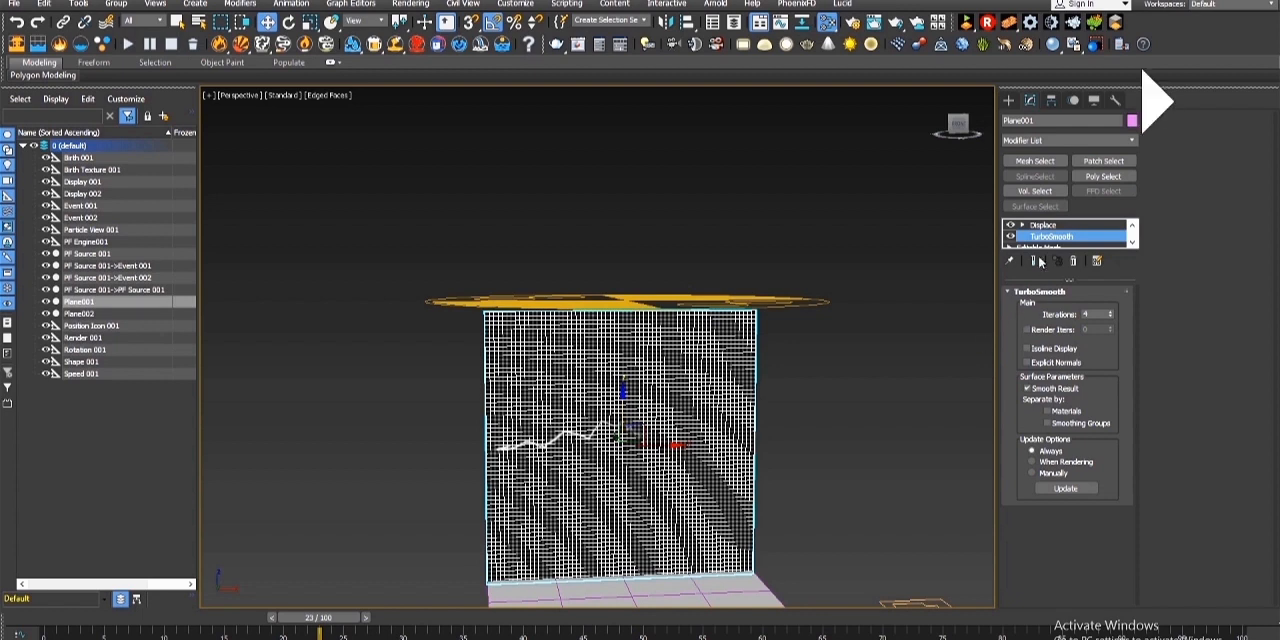
{"action": "left_click", "coordinate": [1044, 224]}
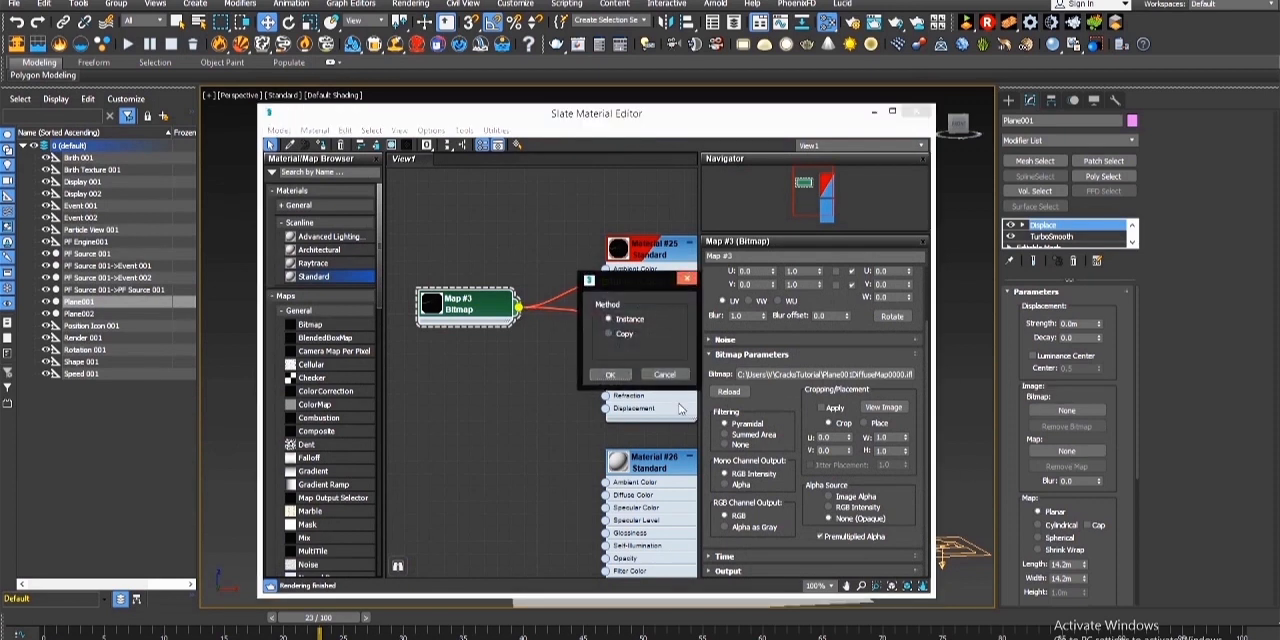
Link the crack bitmap to Displace as an instance, check its Blur, and close the editor
{"action": "left_click", "coordinate": [610, 374]}
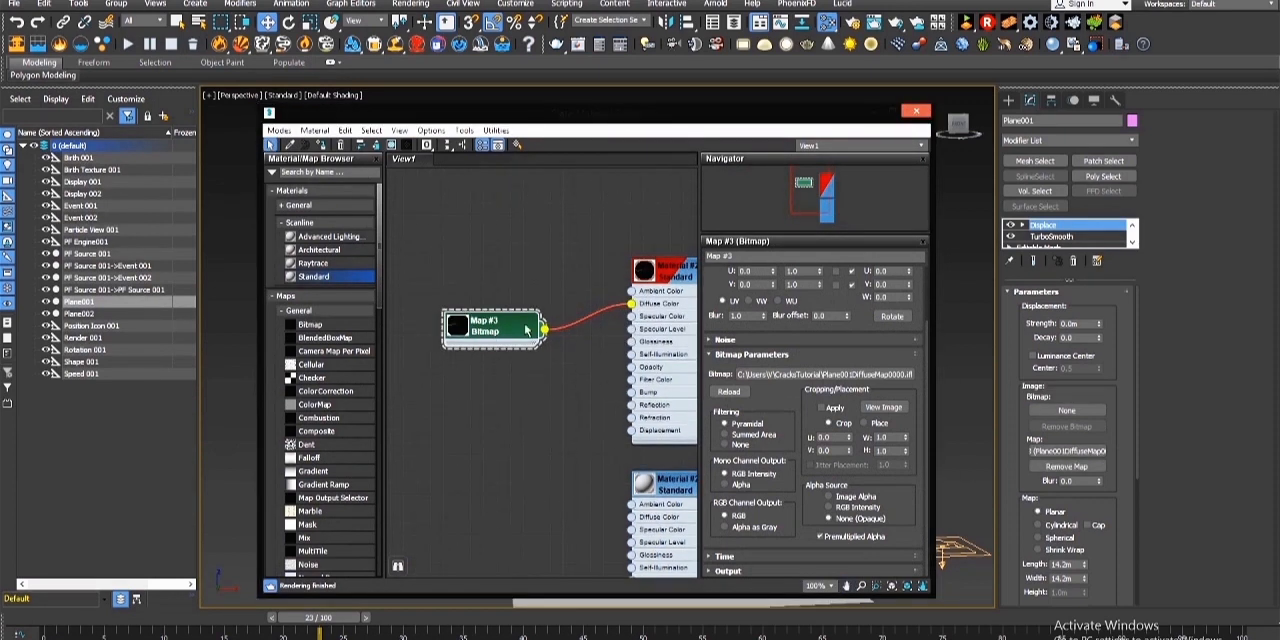
{"action": "triple_click", "coordinate": [735, 316]}
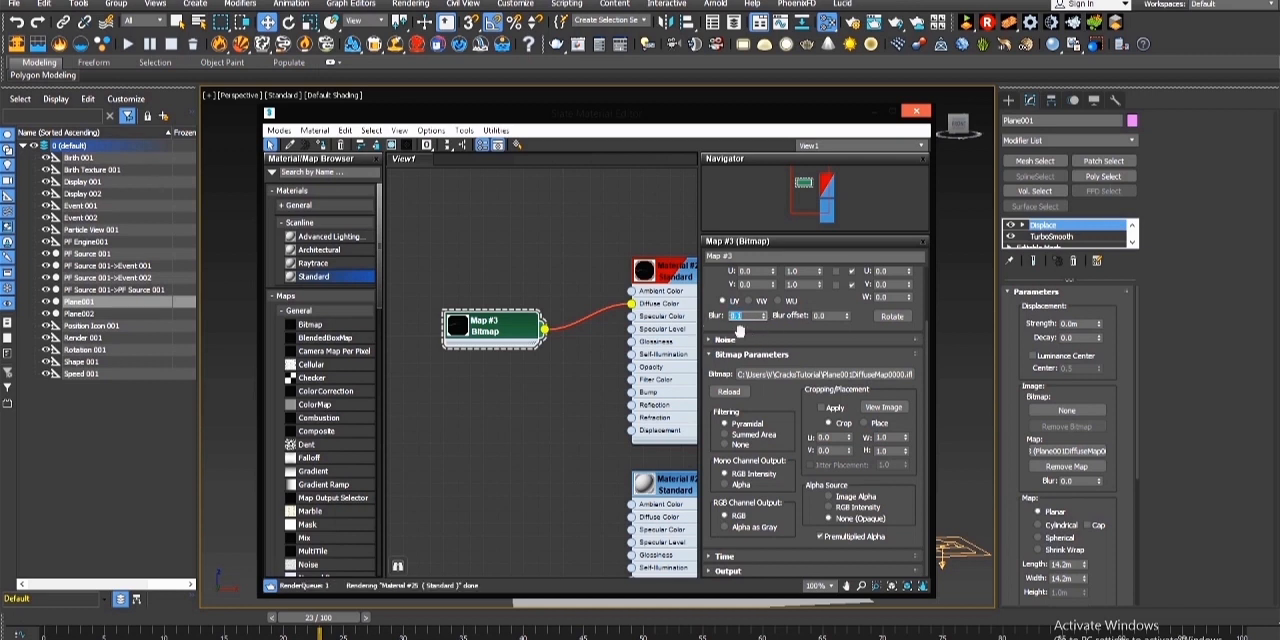
{"action": "left_click", "coordinate": [914, 110]}
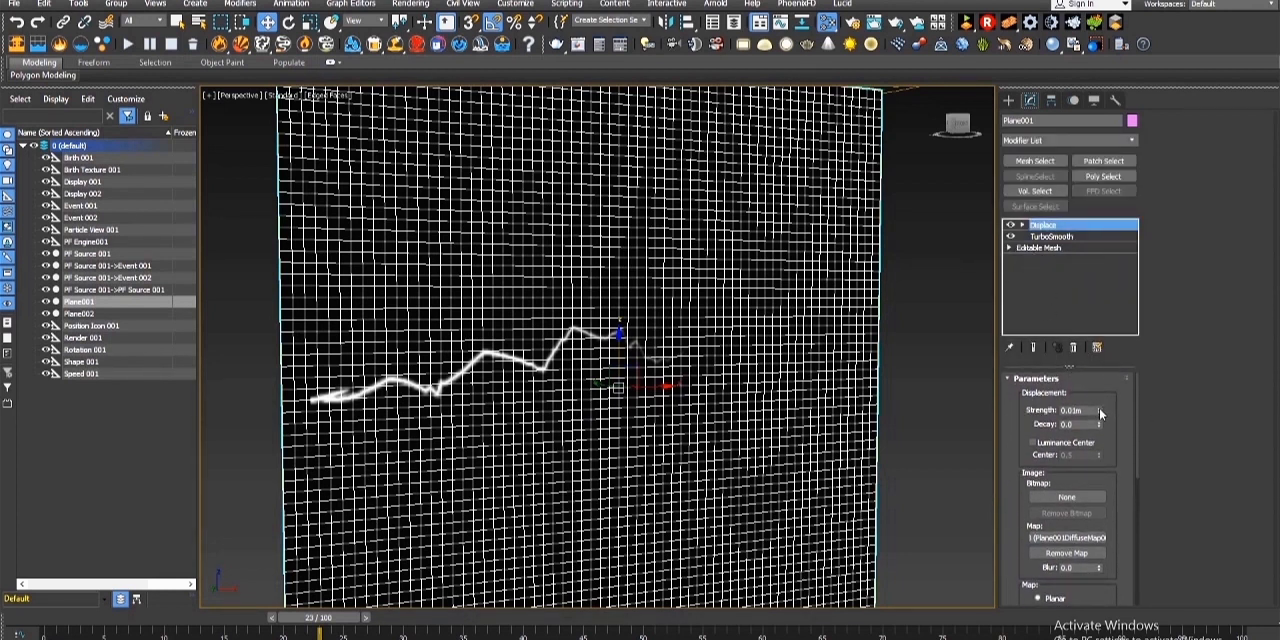
Set Displace strength to -0.12m and TurboSmooth to 7 iterations, showing the end result
{"action": "triple_click", "coordinate": [1070, 410]}
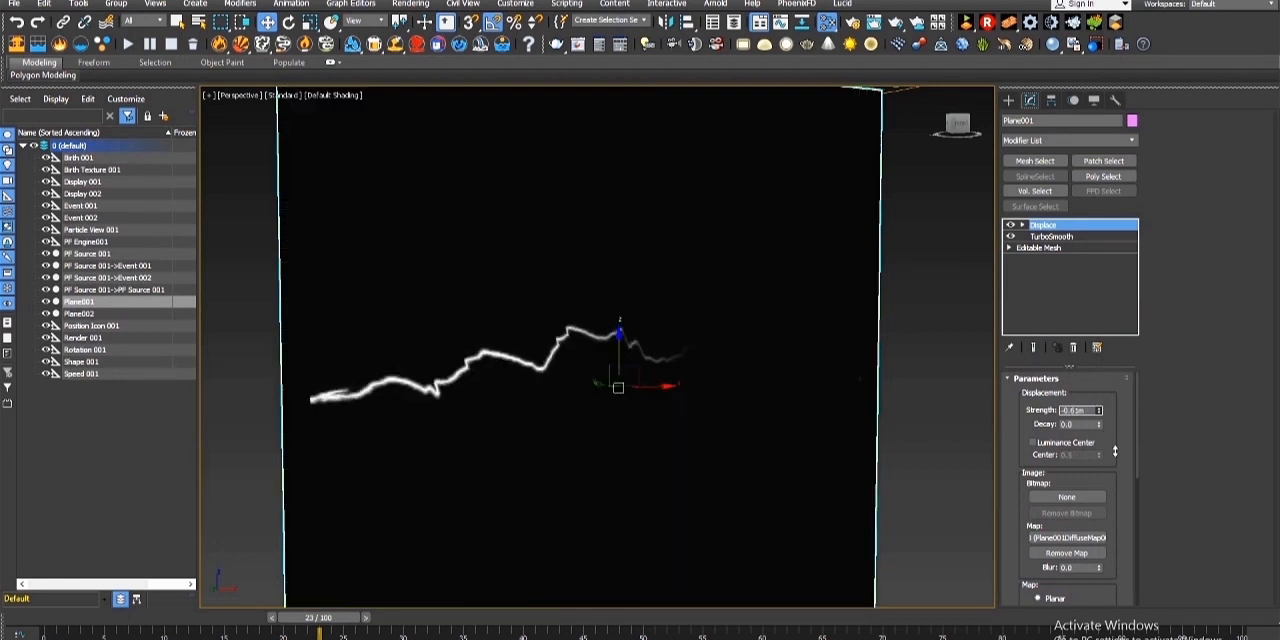
{"action": "left_click", "coordinate": [1050, 236]}
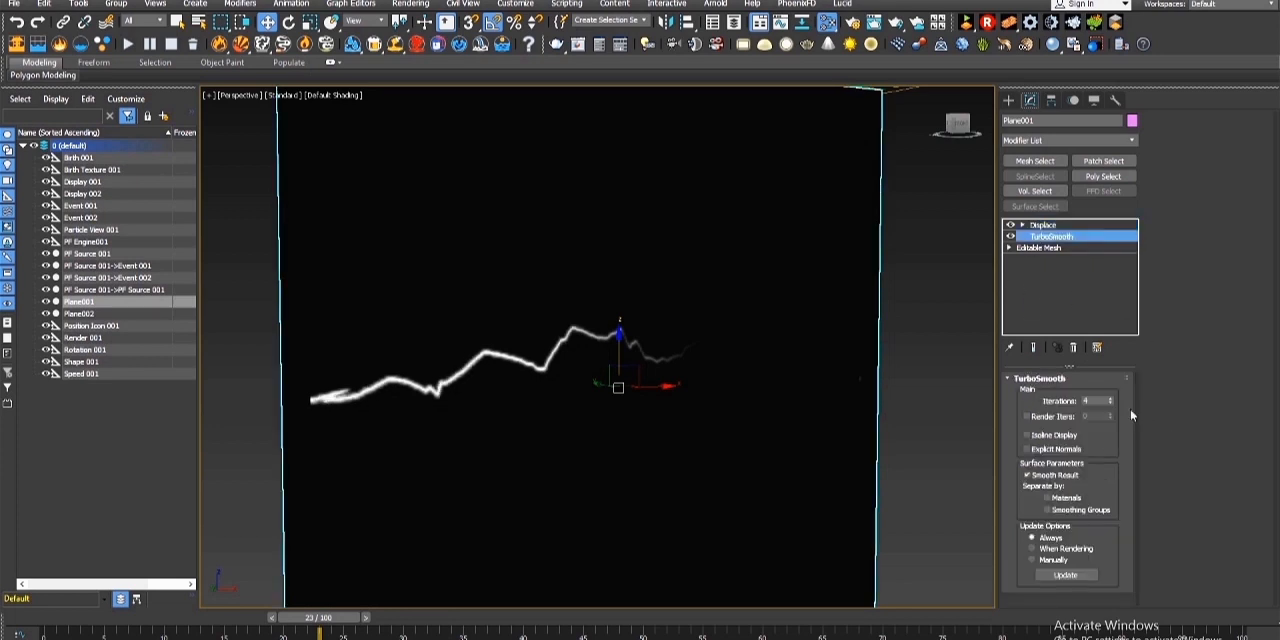
{"action": "left_click", "coordinate": [1108, 399]}
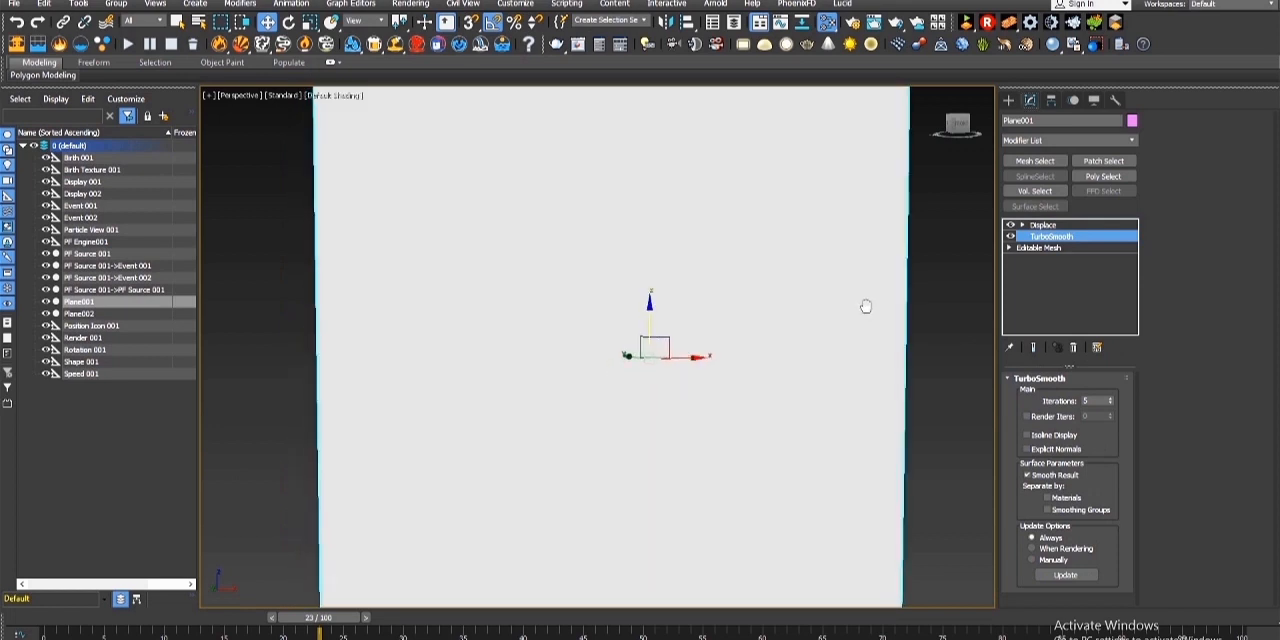
{"action": "left_click", "coordinate": [1043, 224]}
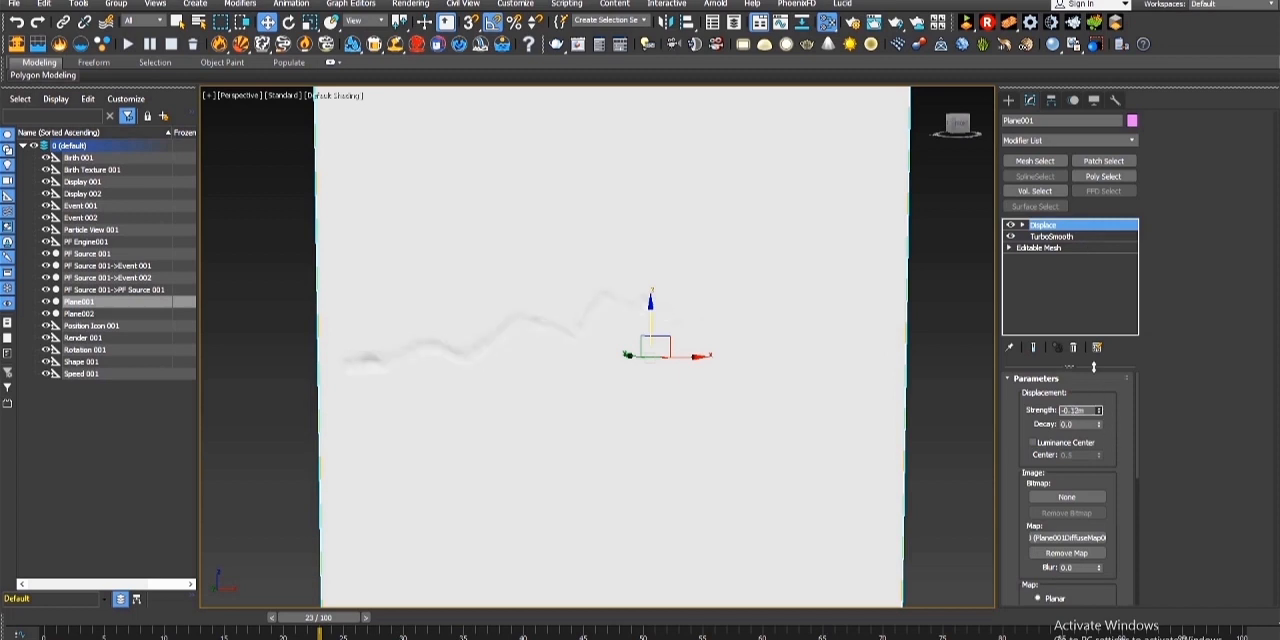
{"action": "left_click", "coordinate": [1051, 236]}
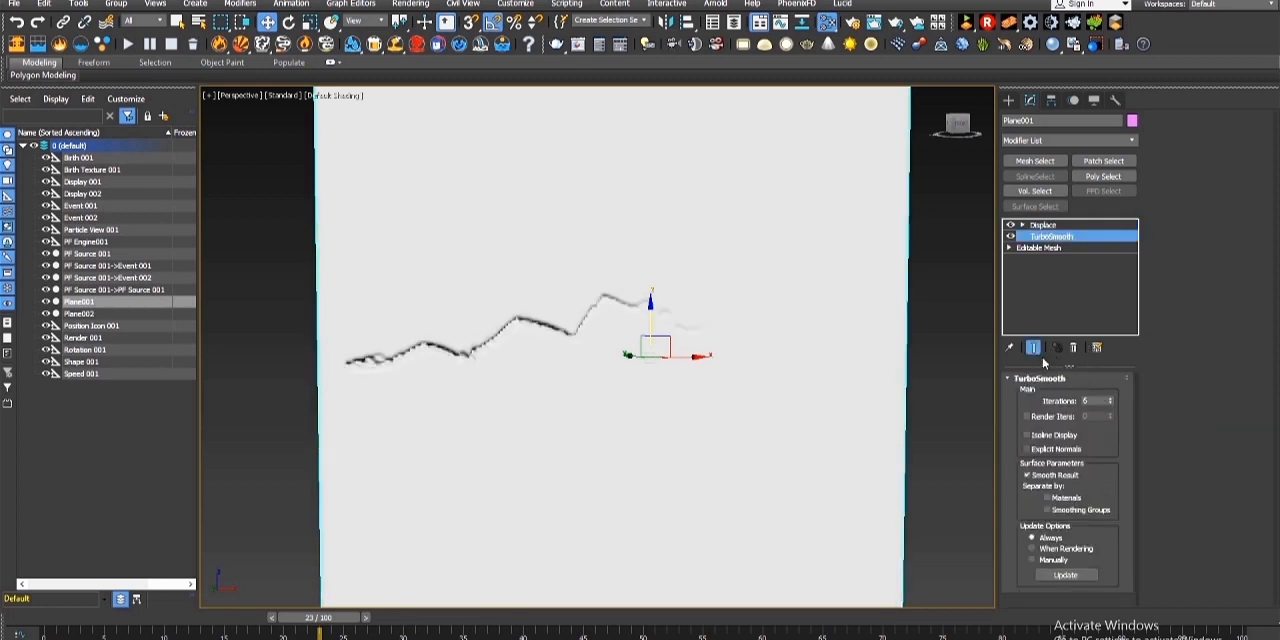
{"action": "left_click", "coordinate": [1109, 398]}
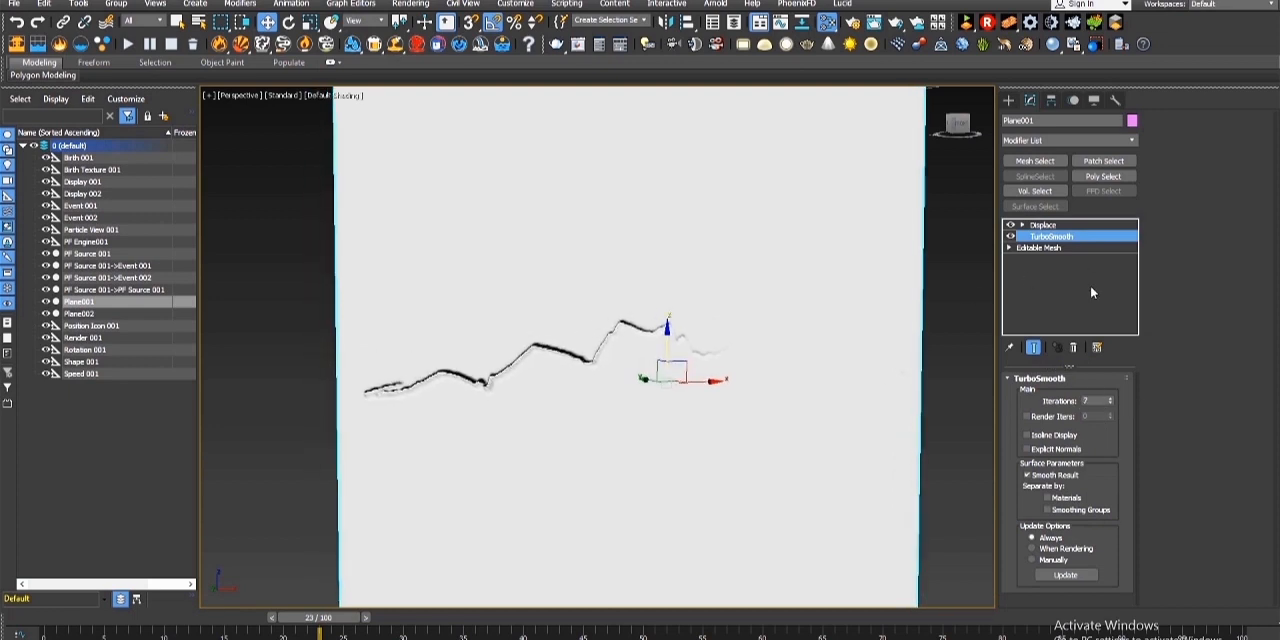
{"action": "left_click", "coordinate": [1043, 224]}
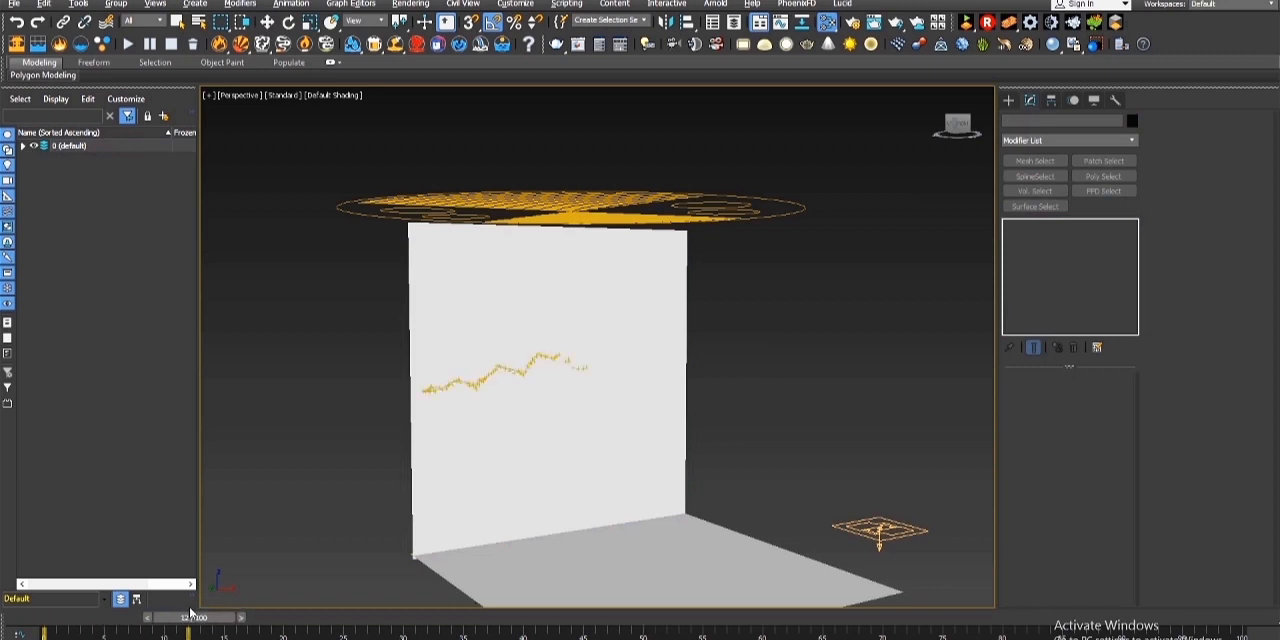
Reopen Particle View and inspect the debris flow's Cache 001 operator
{"action": "left_click", "coordinate": [190, 617]}
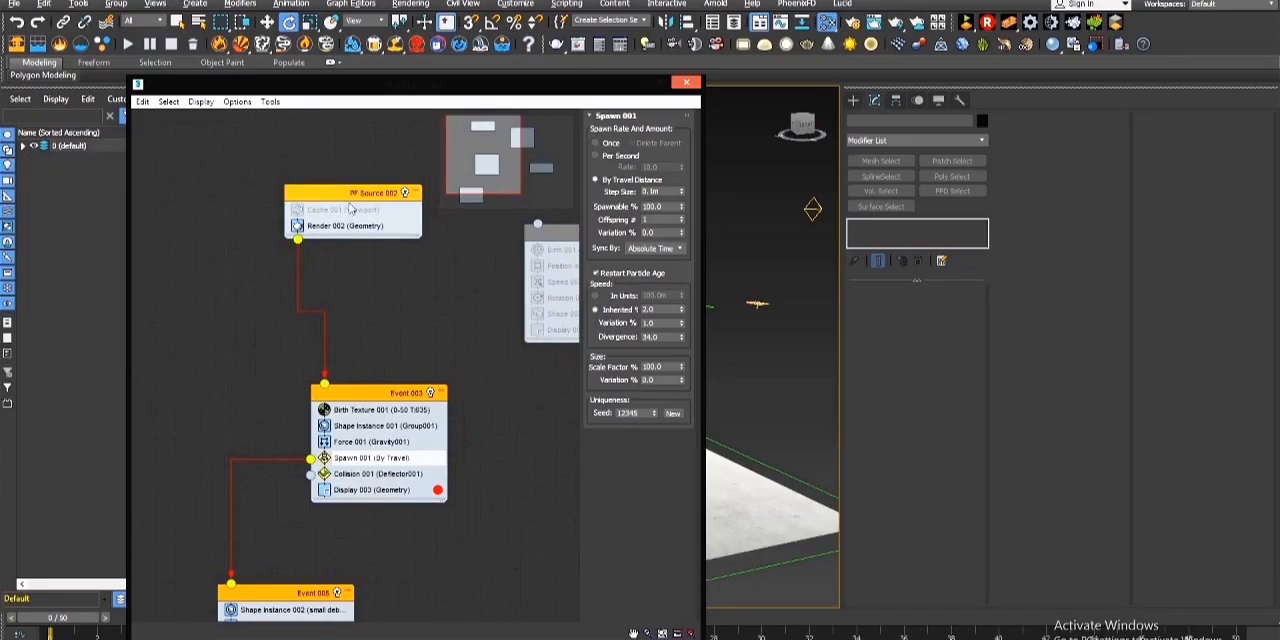
{"action": "left_click", "coordinate": [340, 288]}
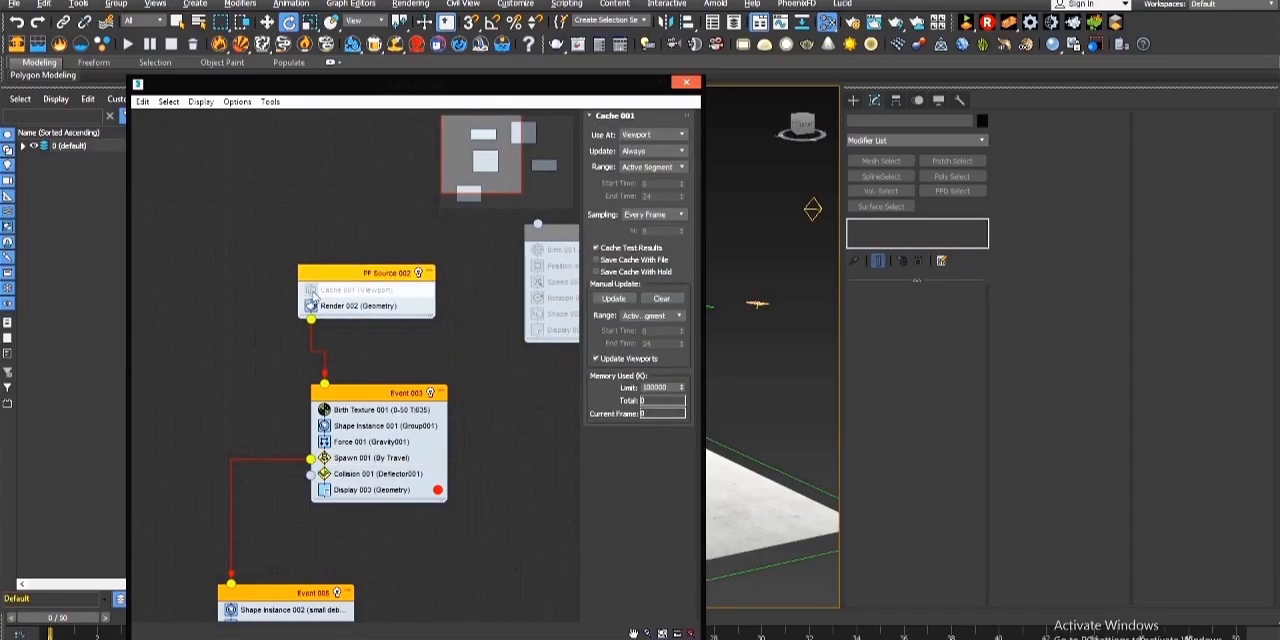
{"action": "mouse_move", "coordinate": [457, 422]}
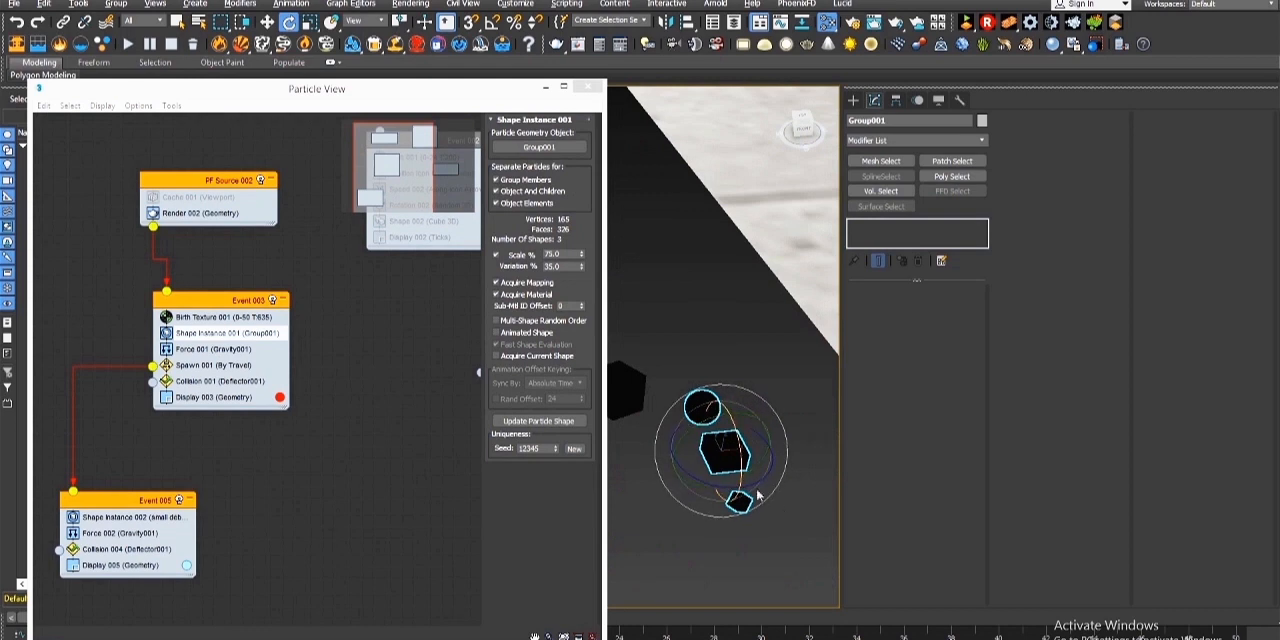
Rename Event 003 to 'Big debris' and view its Spawn 001 settings
{"action": "left_click", "coordinate": [116, 5]}
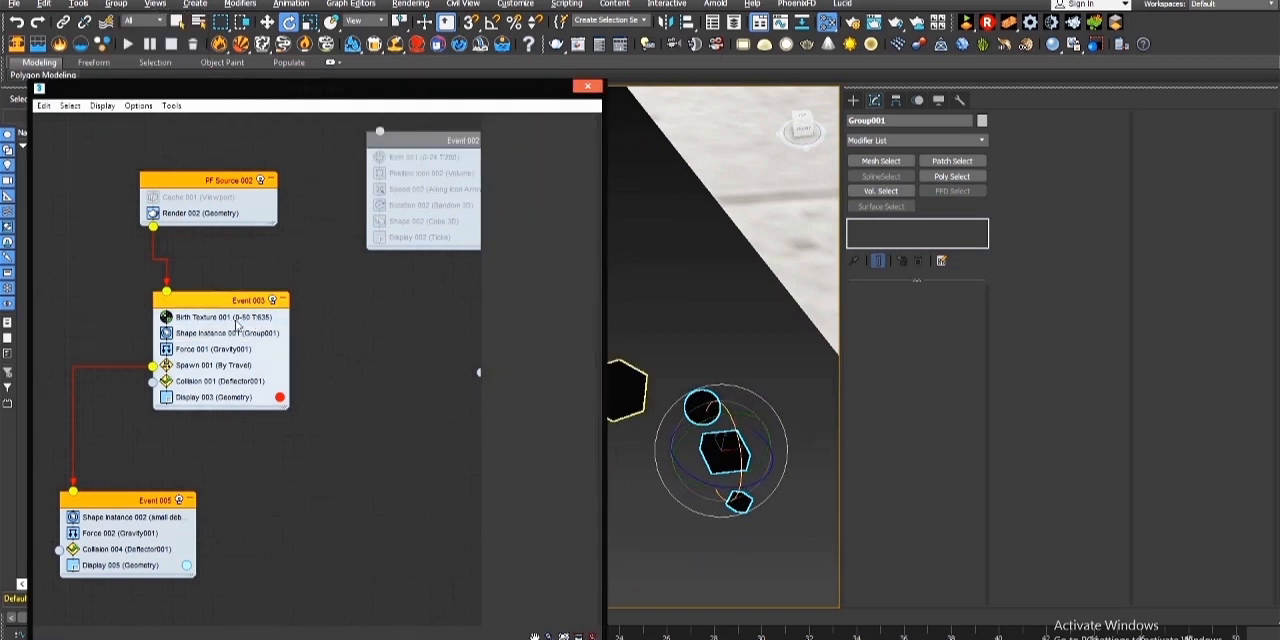
{"action": "left_click", "coordinate": [220, 332]}
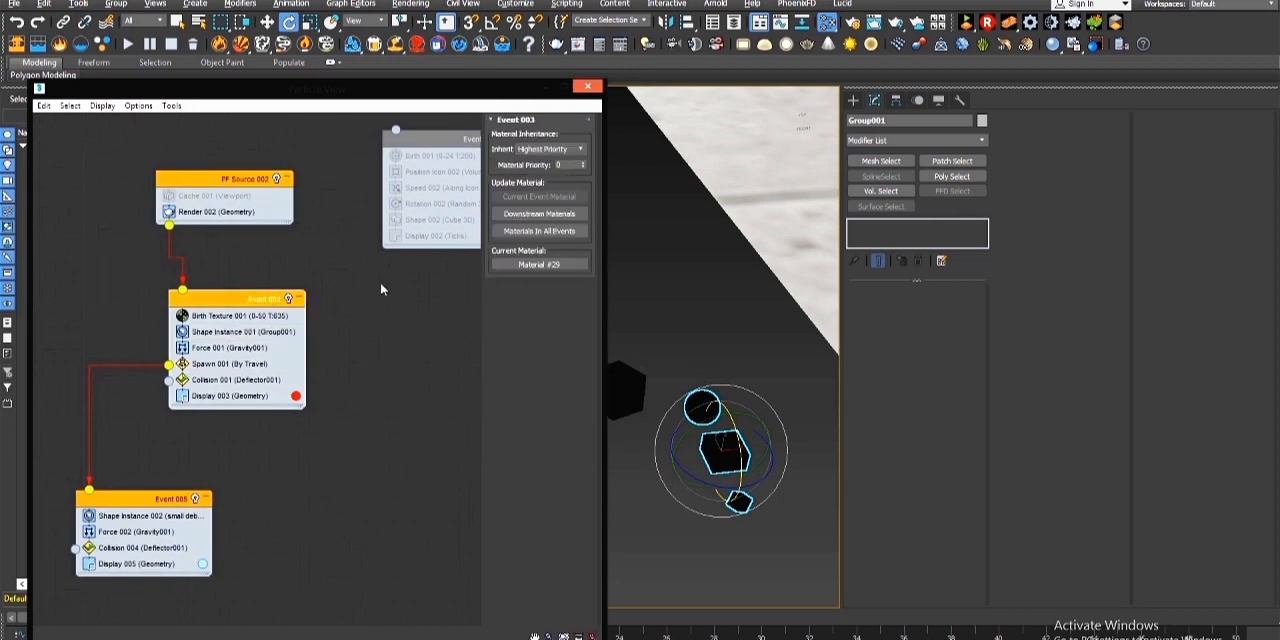
{"action": "right_click", "coordinate": [270, 298]}
{"action": "type", "text": "Big debris"}
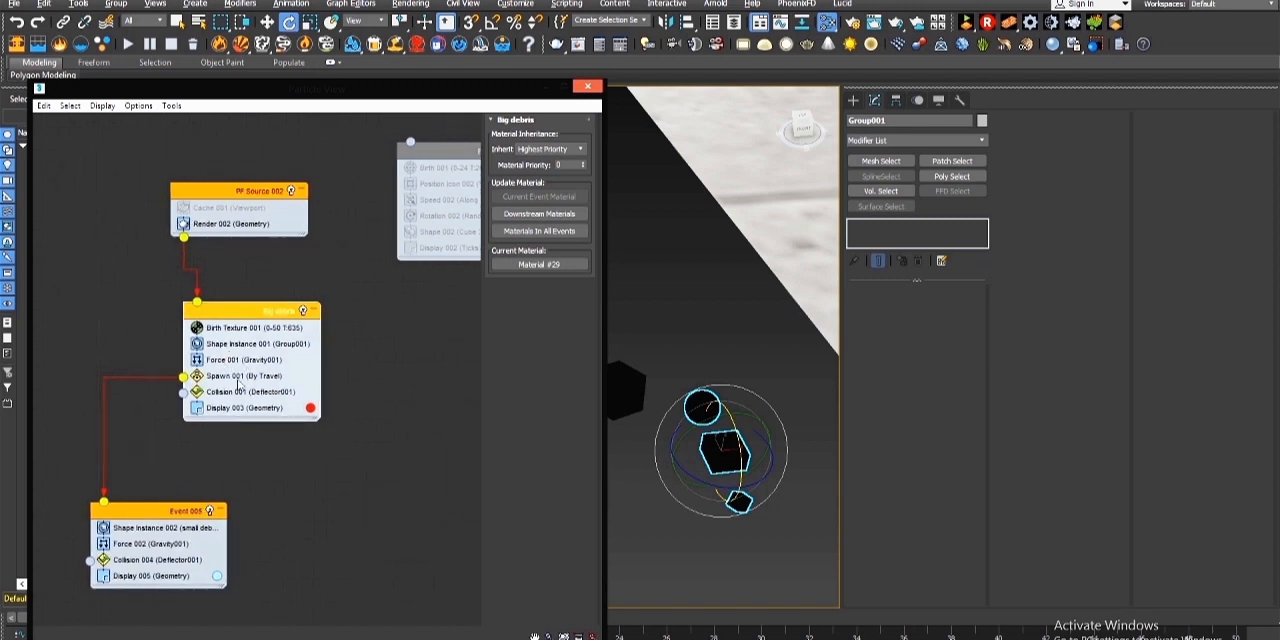
{"action": "left_click", "coordinate": [230, 375]}
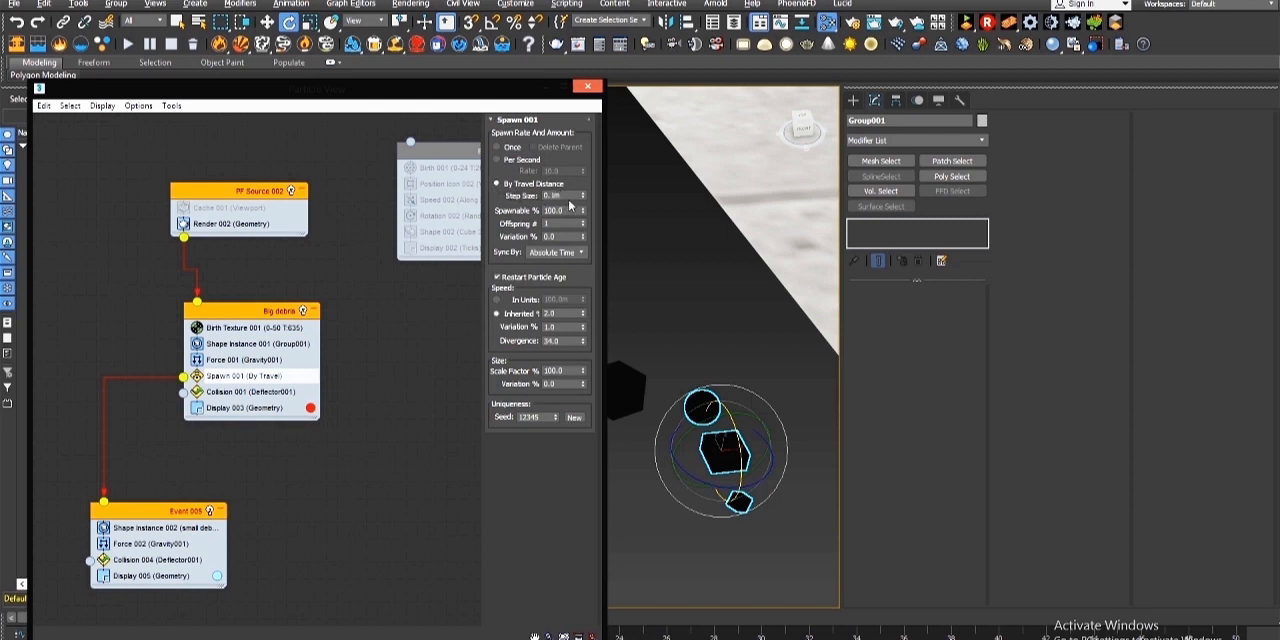
Set Spawn 001 step size to 0.2m and inherited speed to 1.0
{"action": "triple_click", "coordinate": [560, 210]}
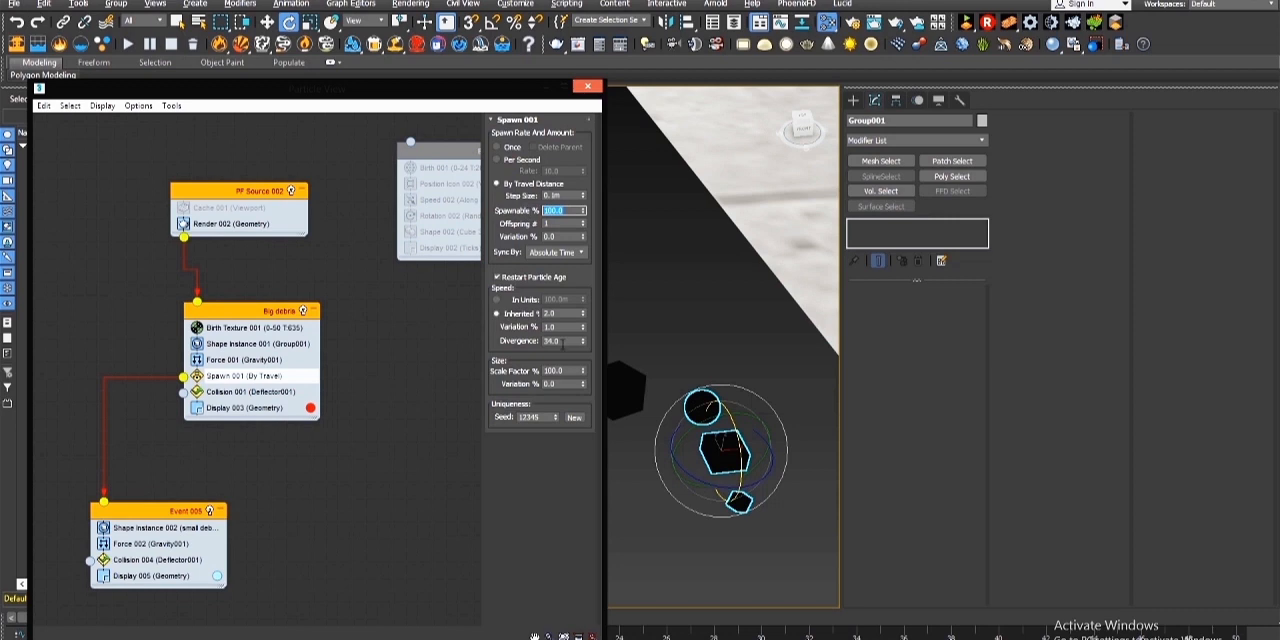
{"action": "triple_click", "coordinate": [555, 313]}
{"action": "type", "text": "1"}
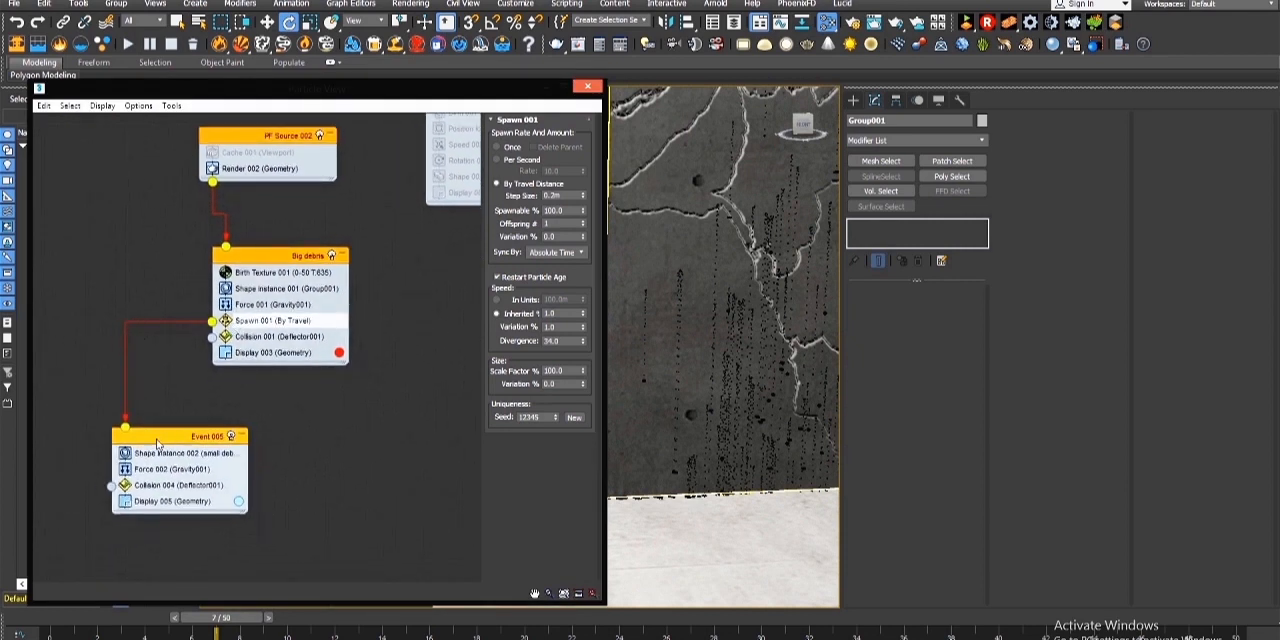
Rename Event 005 to 'Small Debris' and check its Collision 004 settings
{"action": "left_click", "coordinate": [185, 425]}
{"action": "type", "text": "Small Debris"}
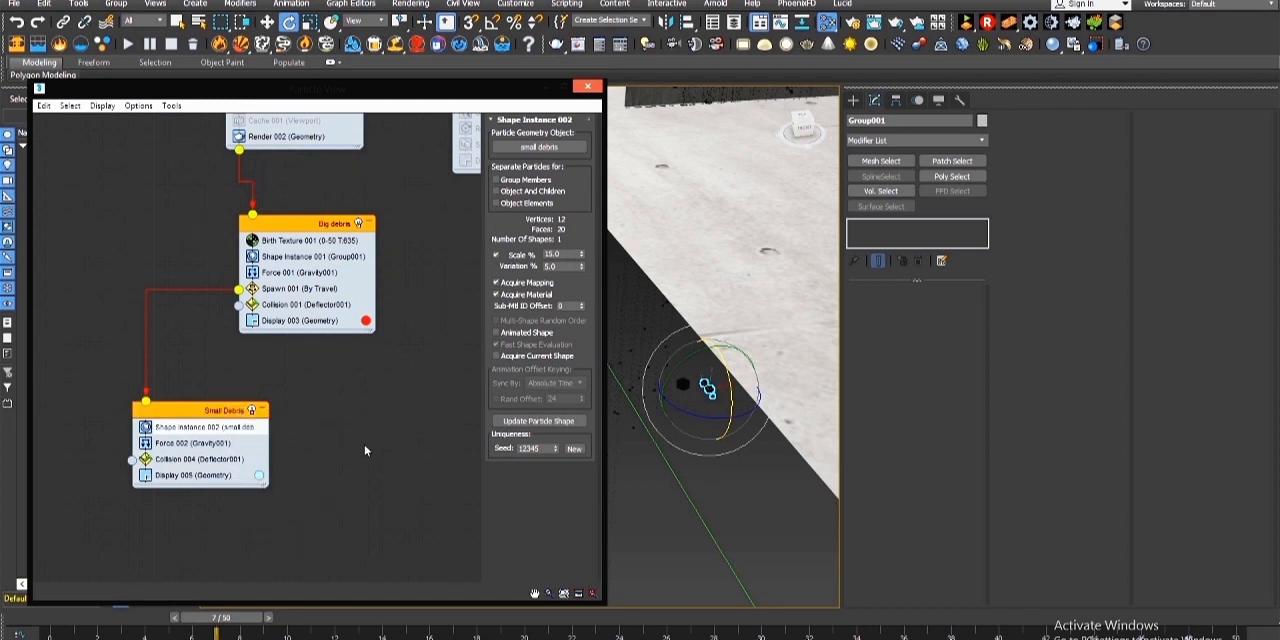
{"action": "left_click", "coordinate": [207, 471]}
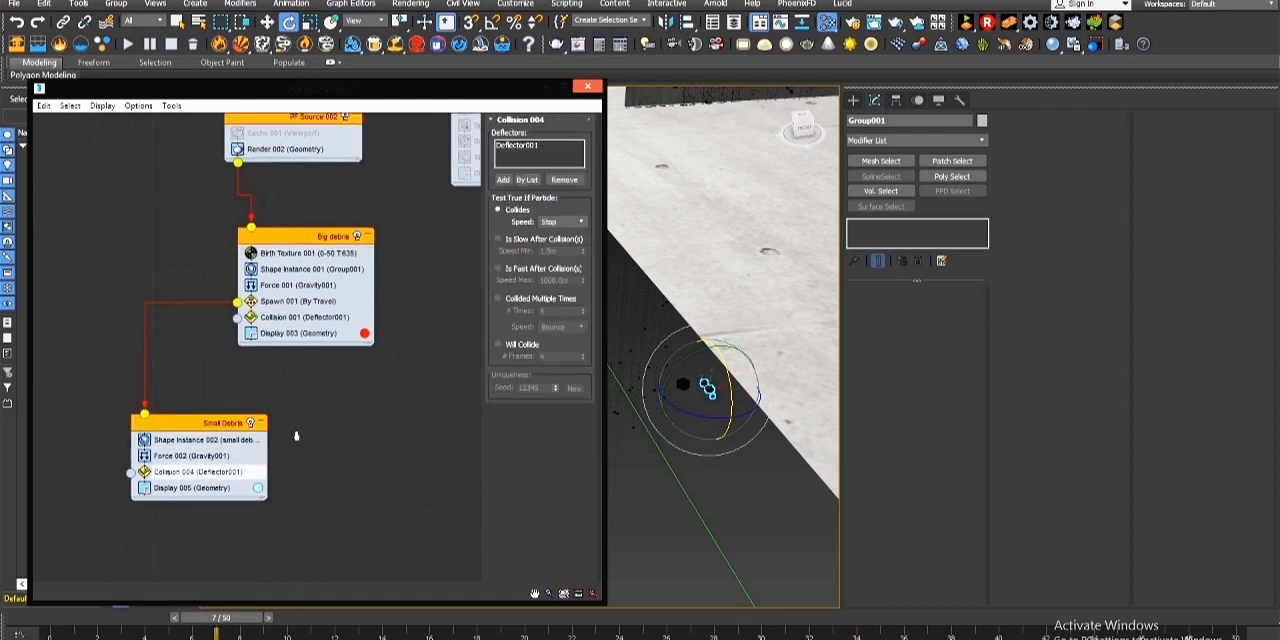